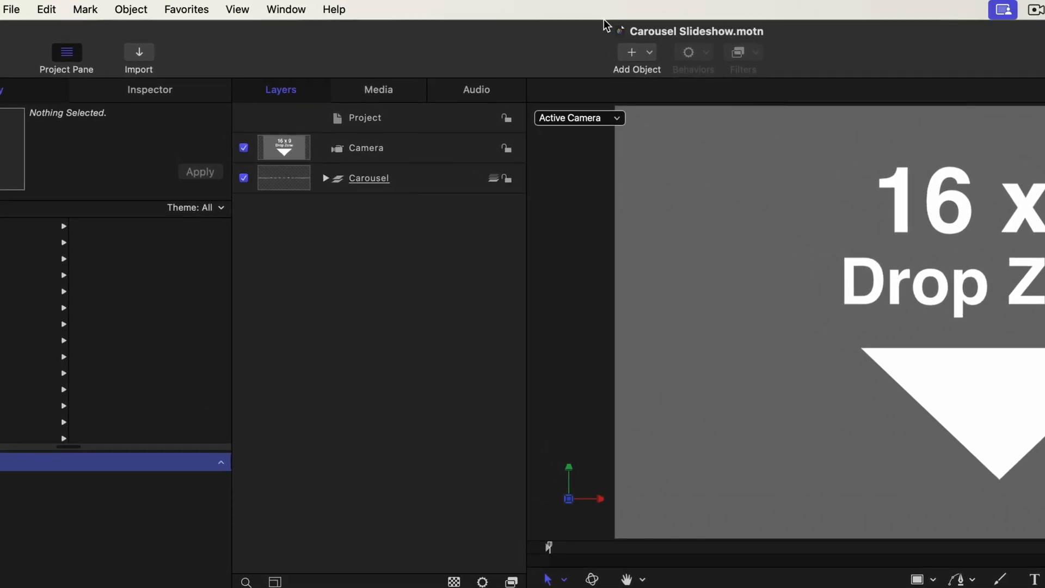
pyautogui.moveTo(397, 211)
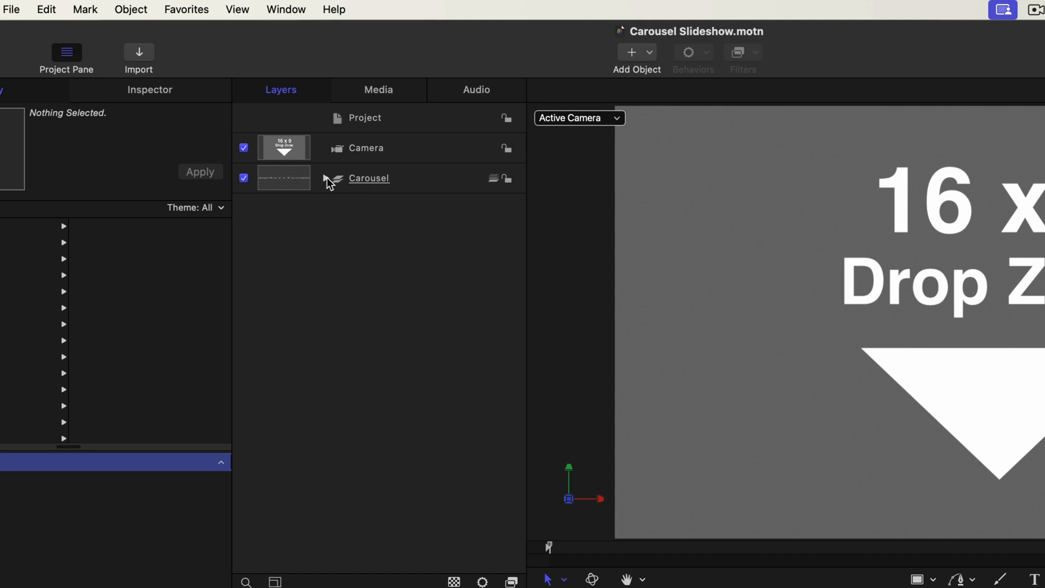
# Expand the Carousel group, select Drop Zone 1 and keep its Image type as Drop Zone.
pyautogui.click(320, 178)
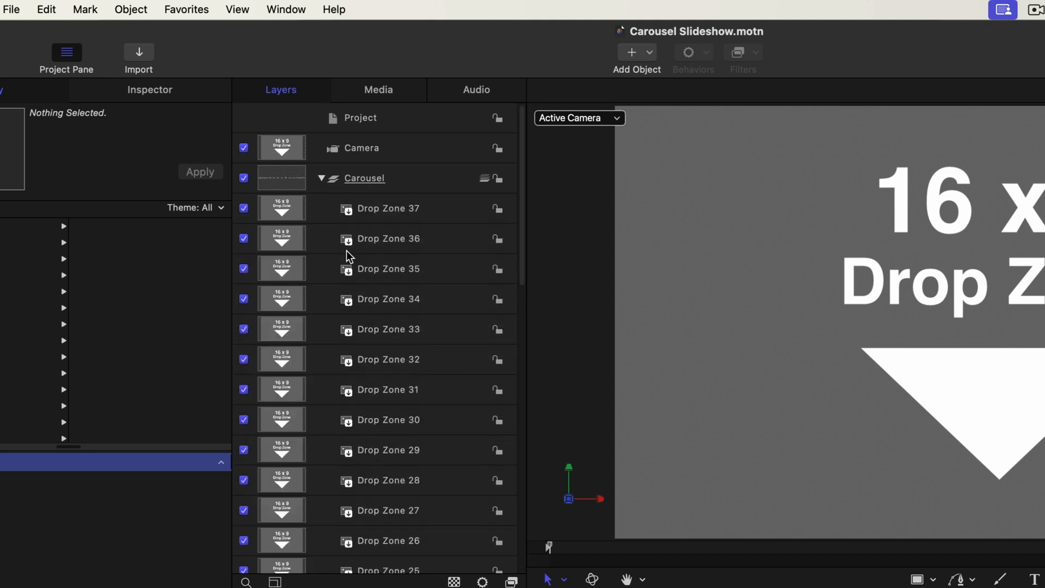
pyautogui.scroll(-3)
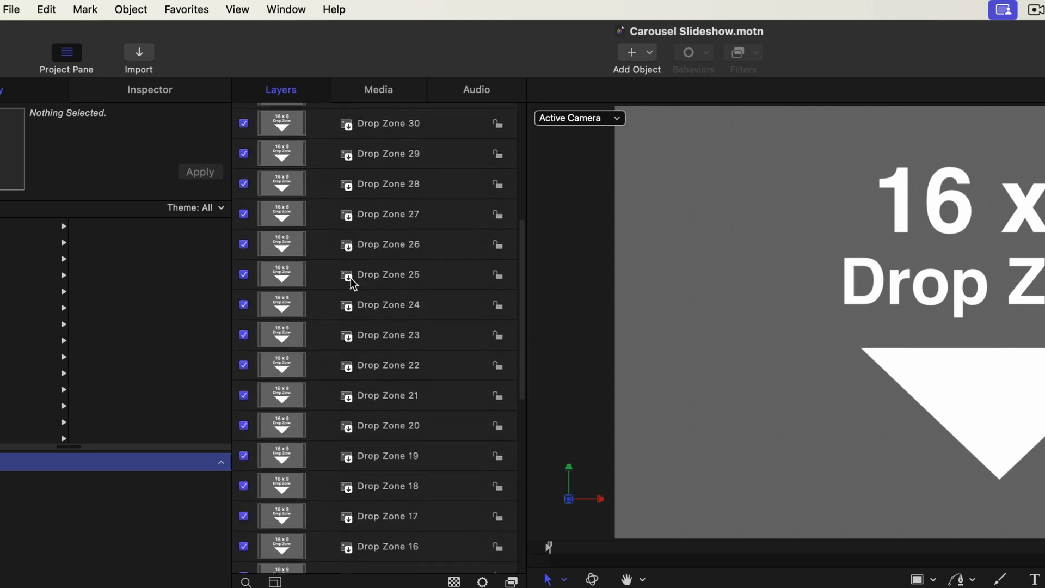
pyautogui.scroll(-3)
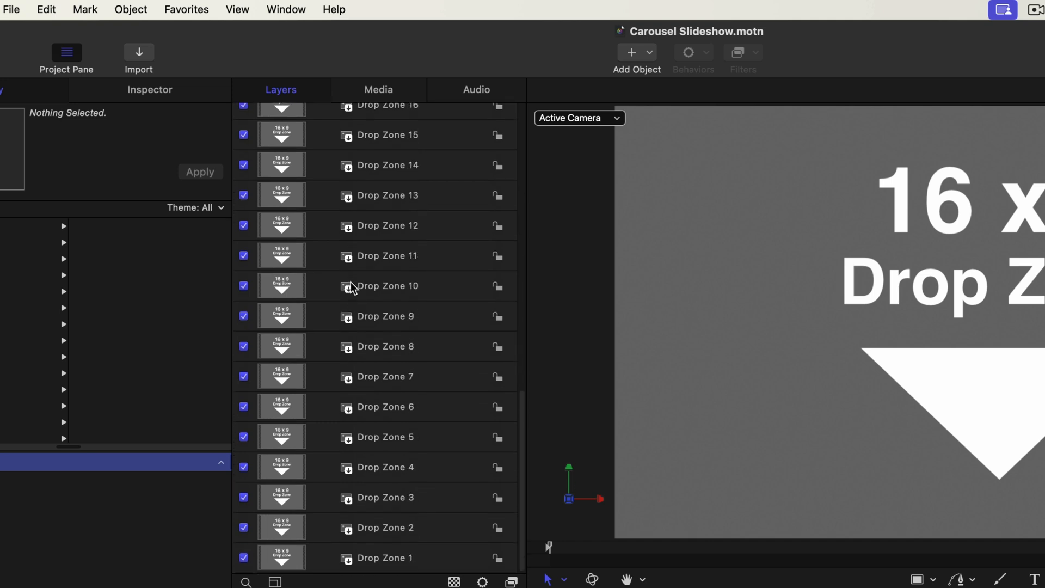
pyautogui.click(383, 558)
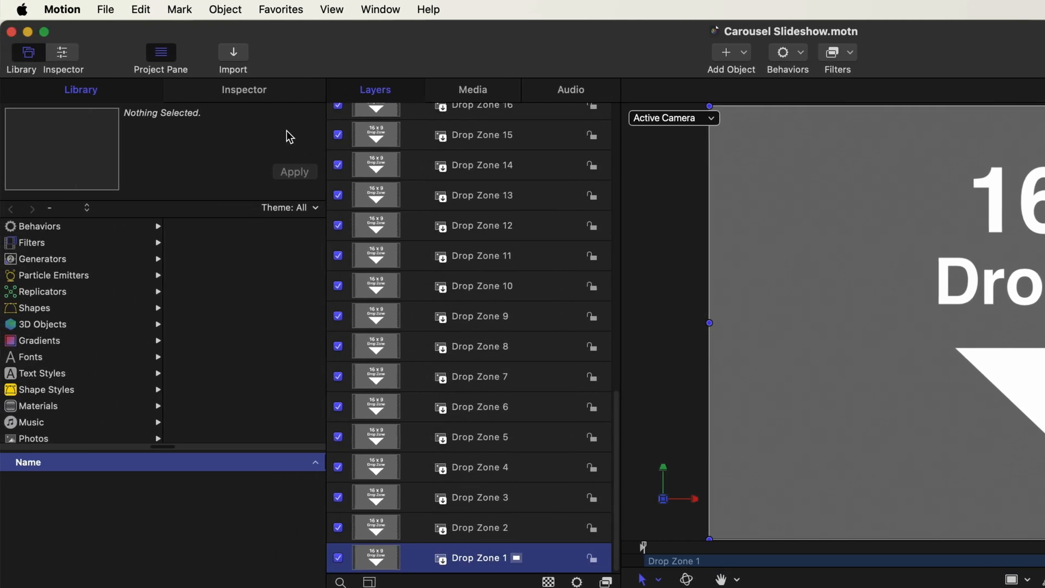
pyautogui.click(244, 89)
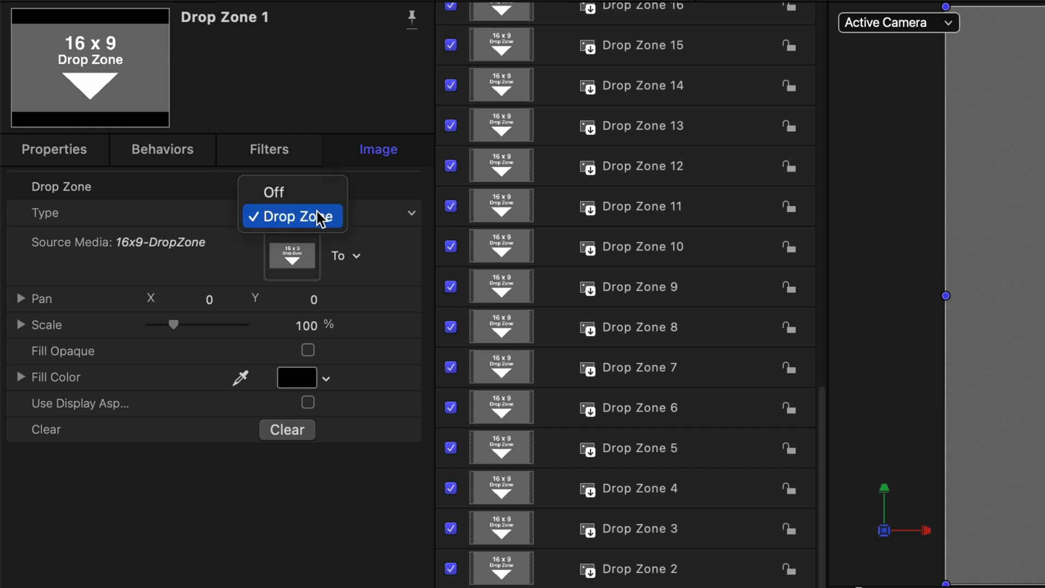
pyautogui.click(292, 217)
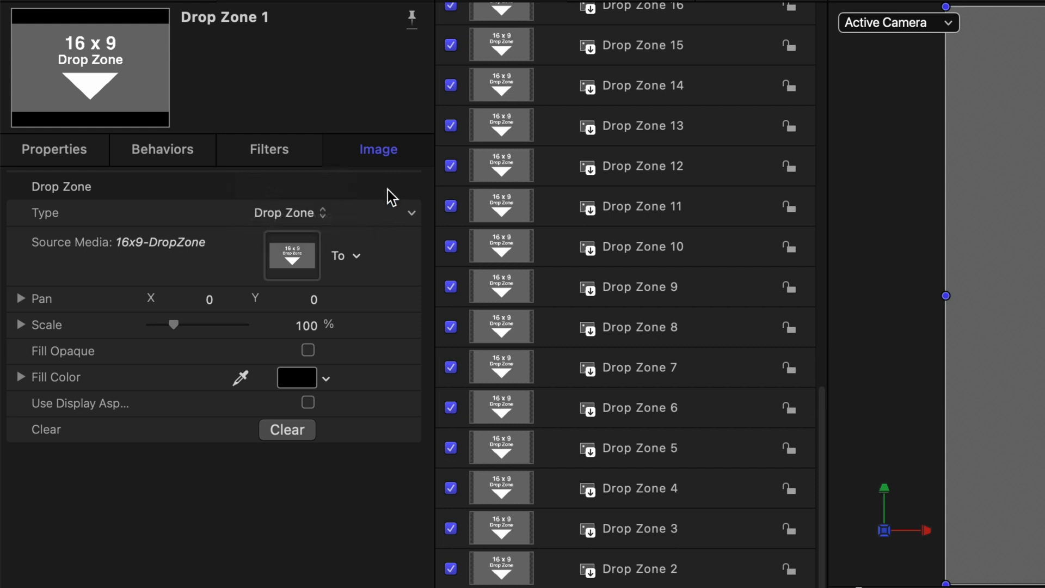
pyautogui.moveTo(414, 258)
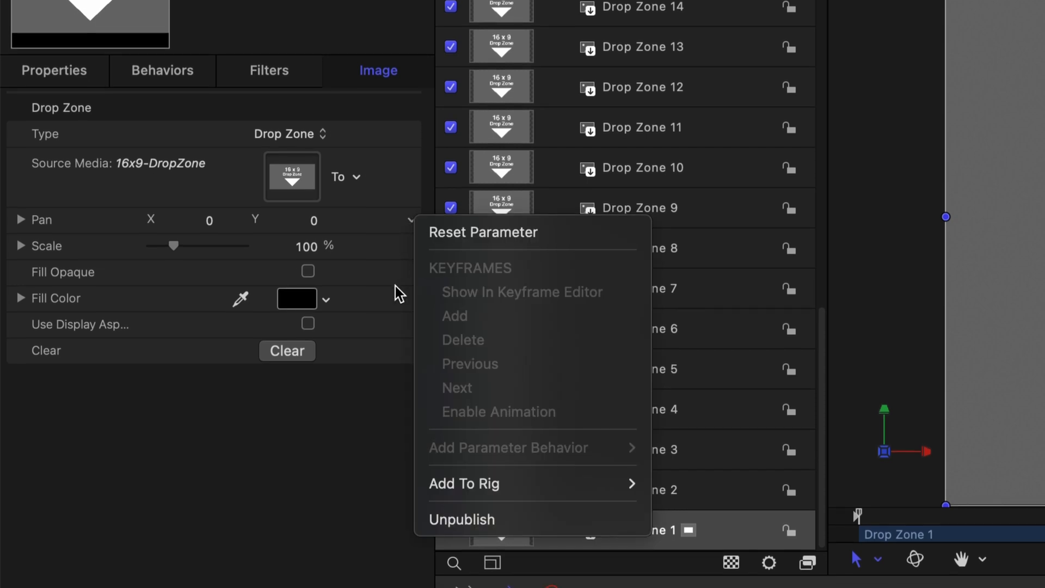
pyautogui.moveTo(394, 258)
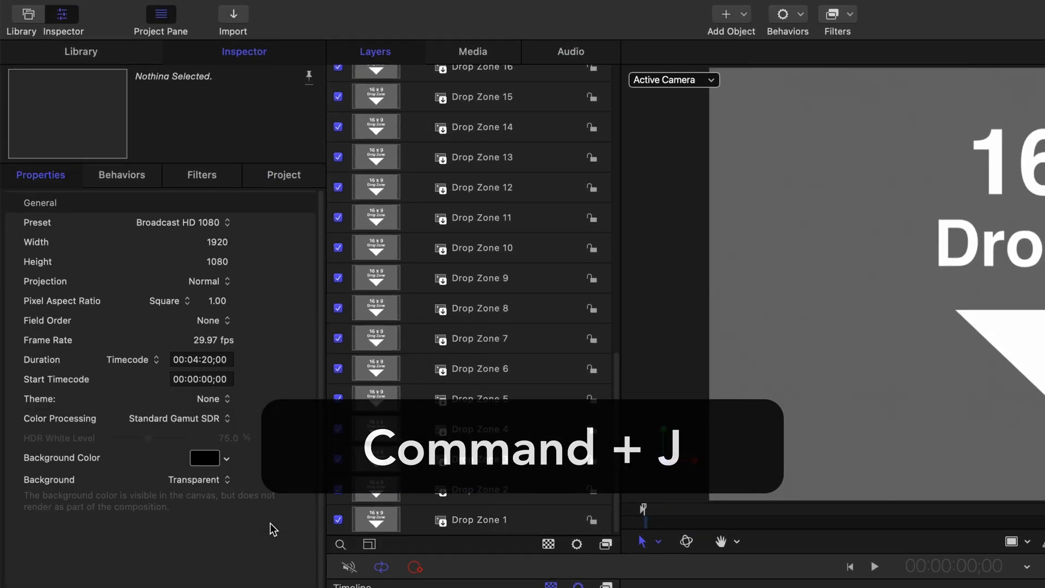
pyautogui.click(283, 175)
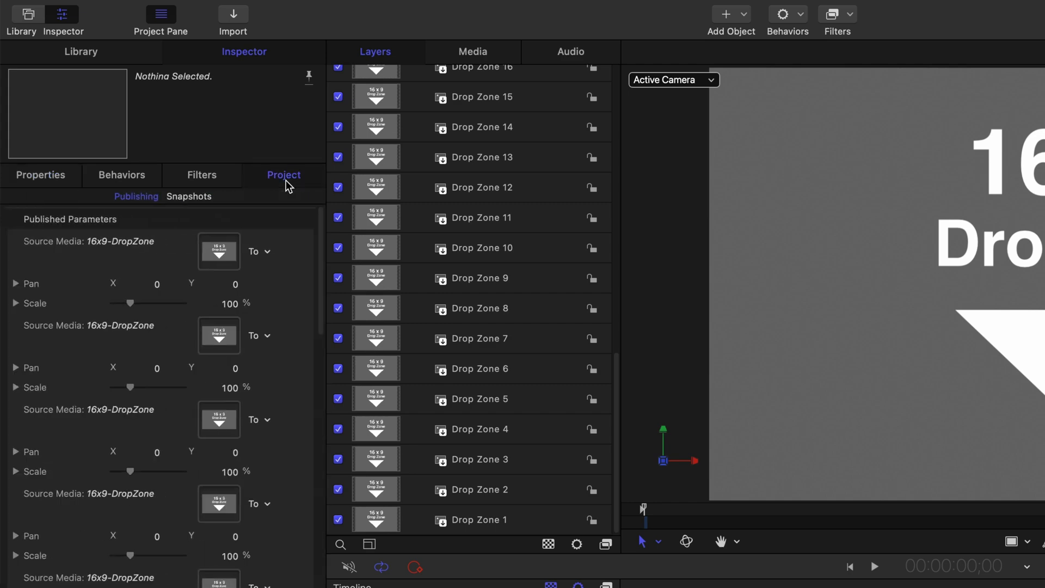
pyautogui.scroll(-3)
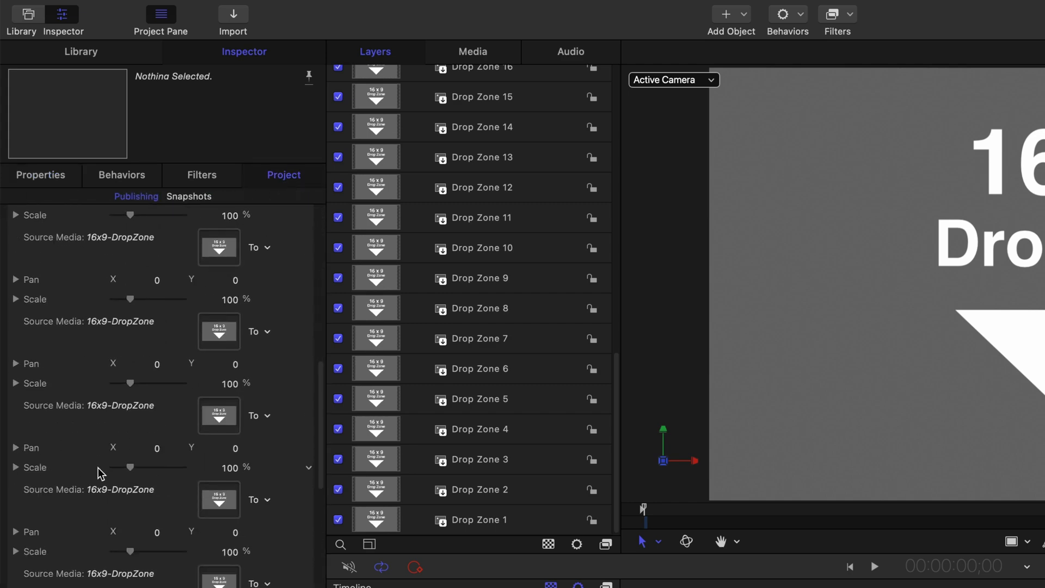
pyautogui.scroll(-3)
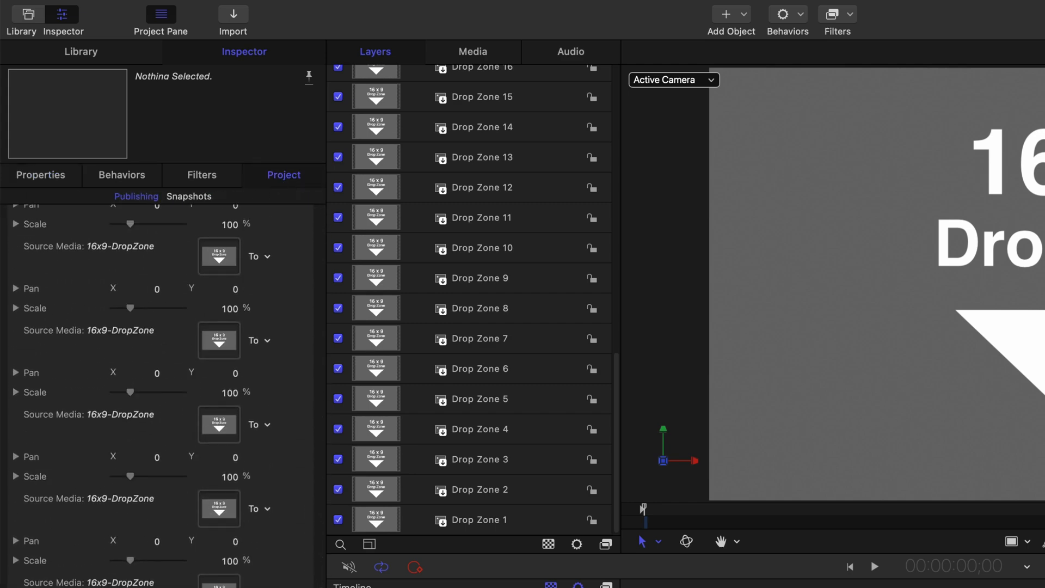
pyautogui.click(479, 519)
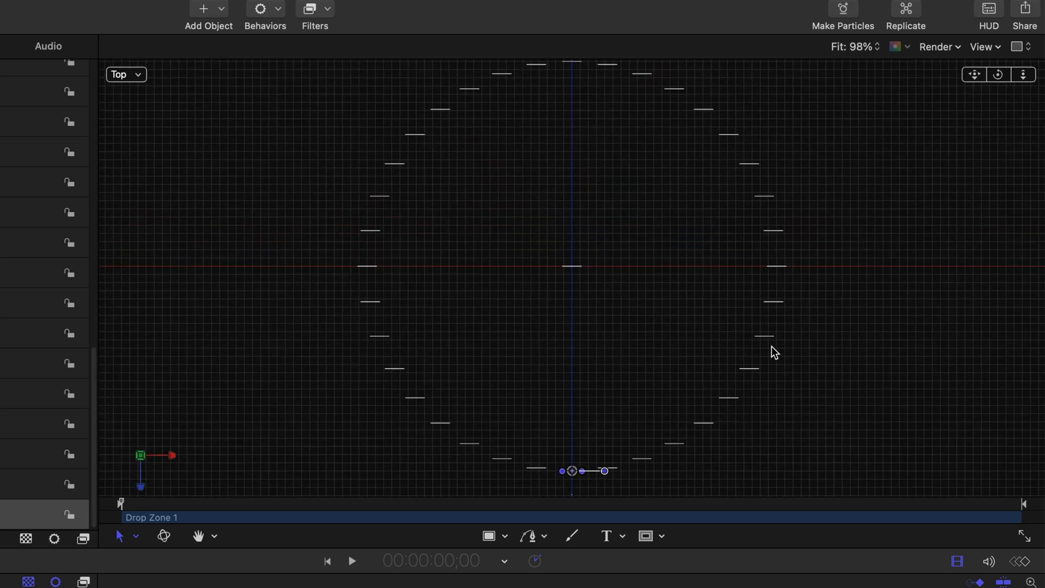
pyautogui.moveTo(544, 462)
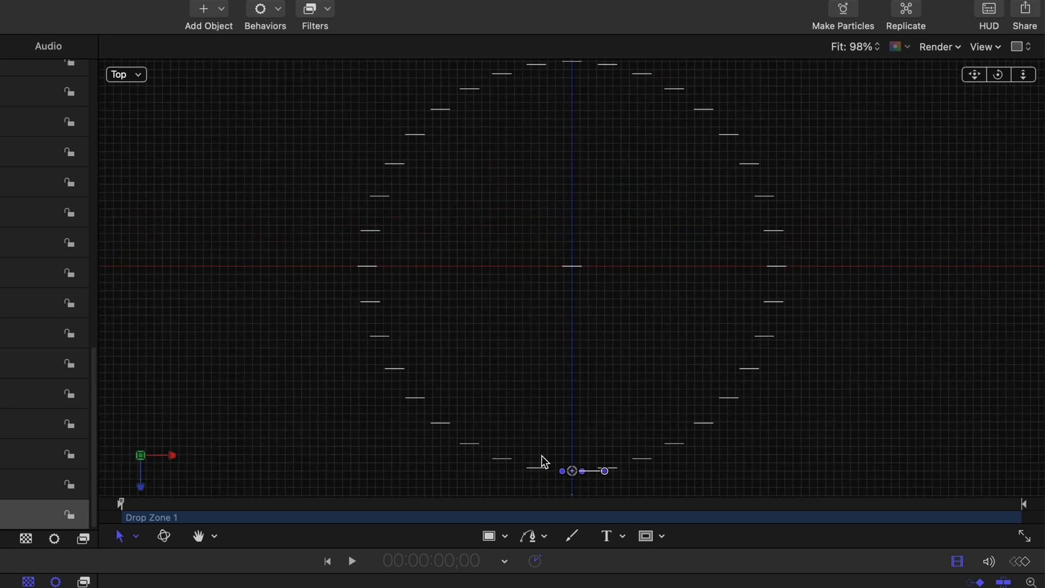
pyautogui.moveTo(556, 479)
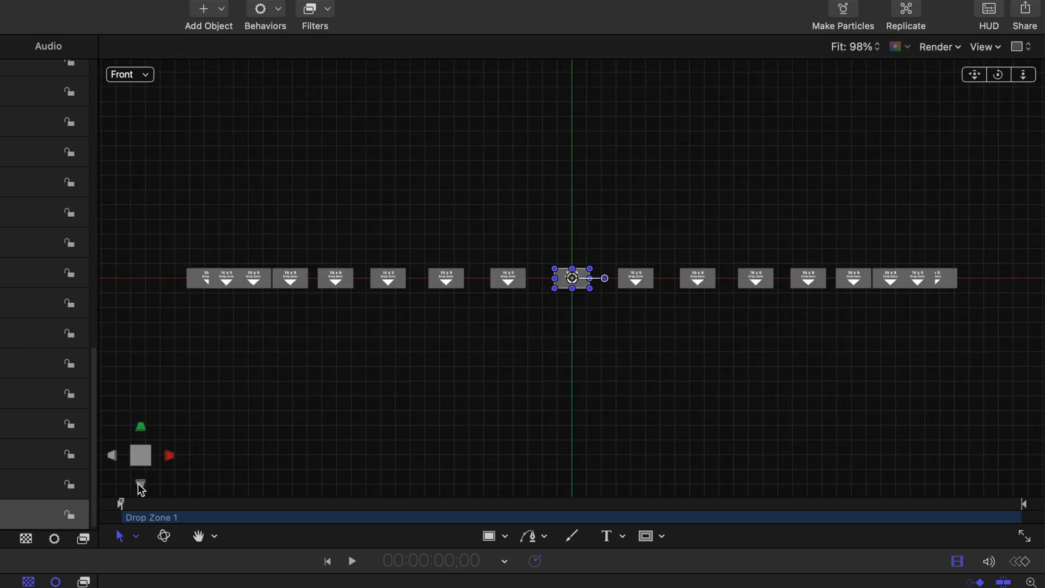
pyautogui.click(140, 454)
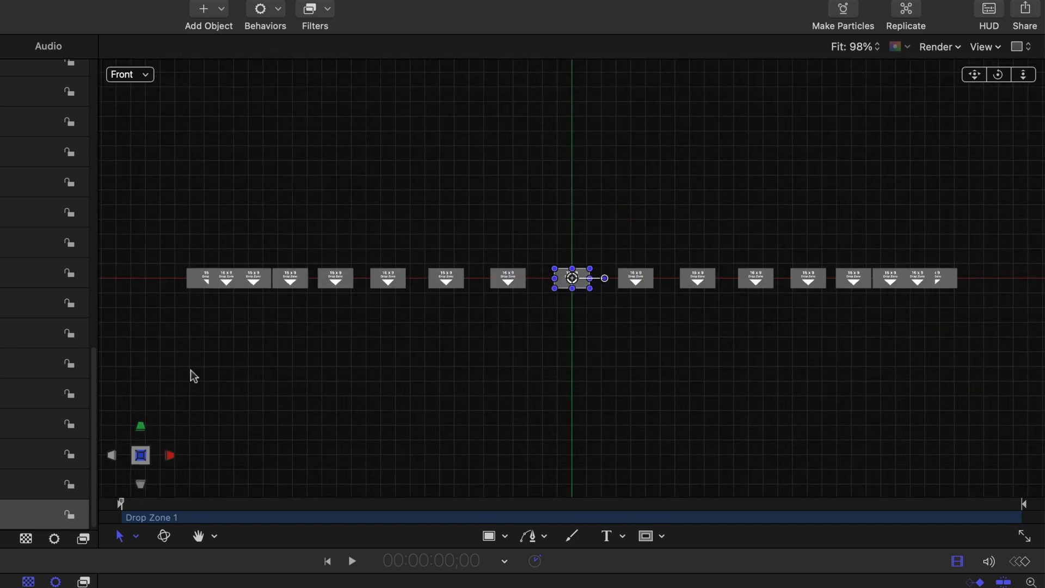
pyautogui.click(129, 74)
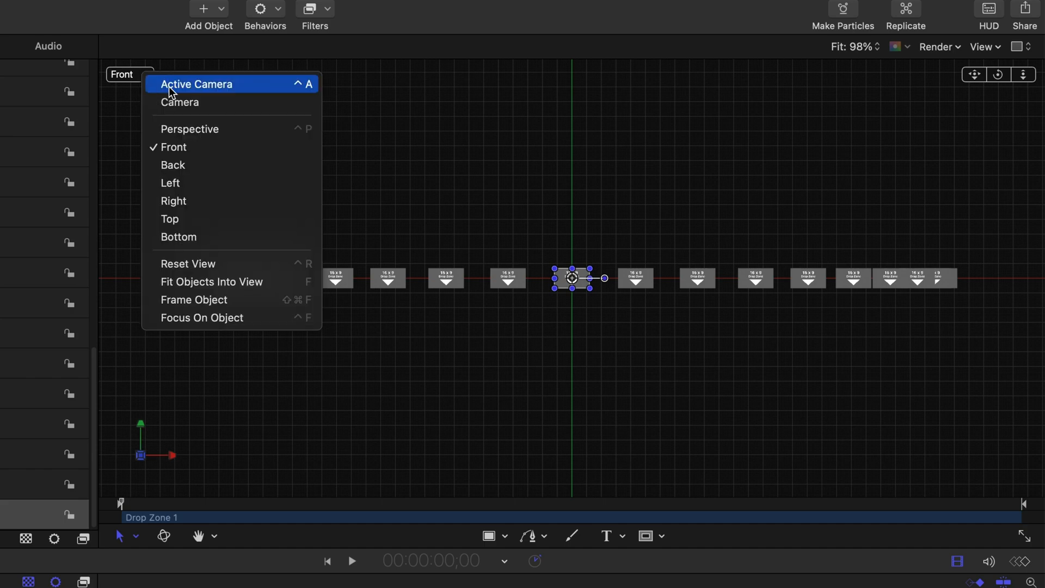
pyautogui.click(196, 83)
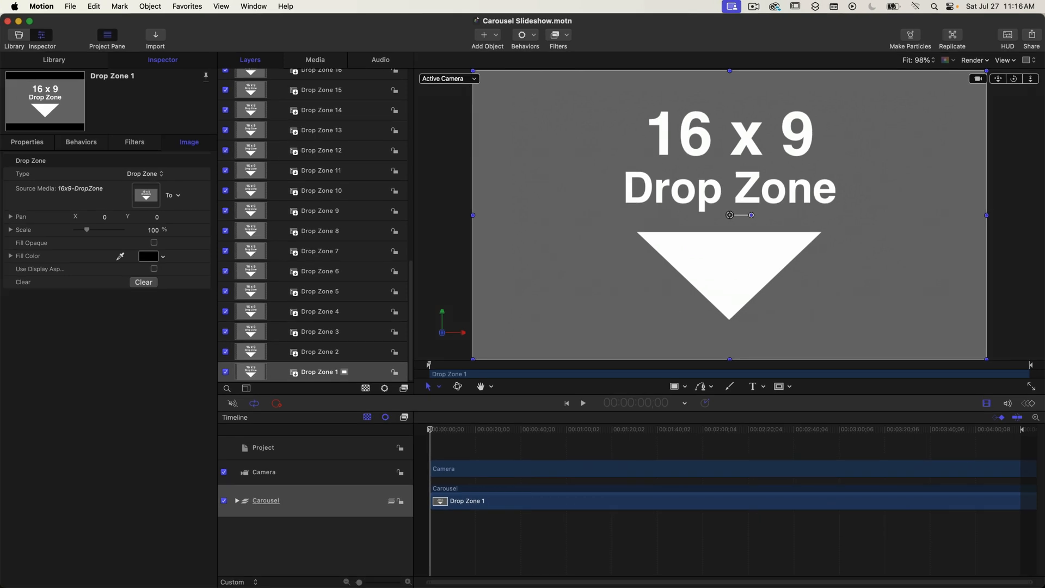
pyautogui.moveTo(461, 92)
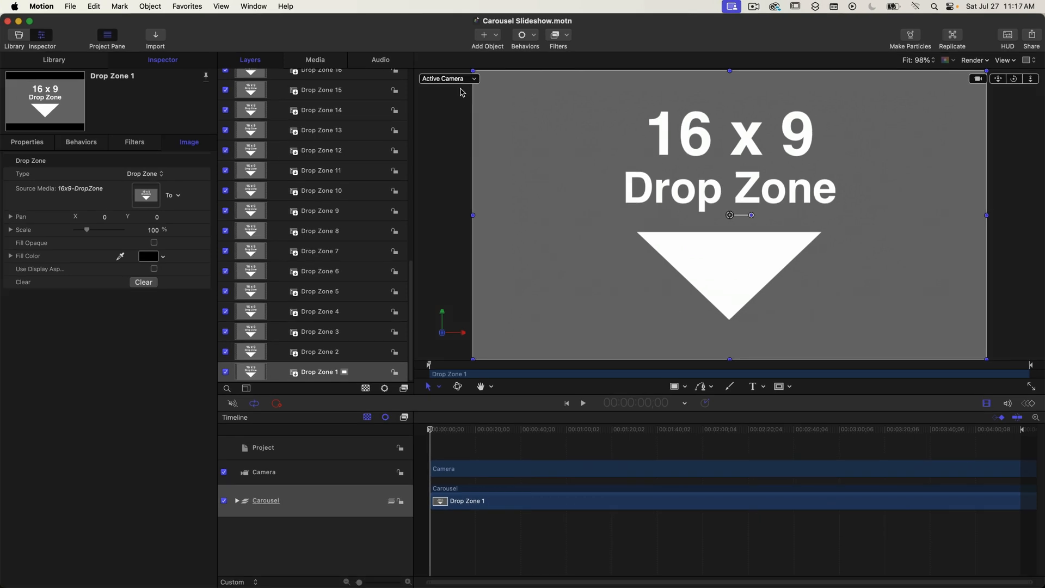
# Select the Camera layer in the Timeline to show its rotation and position settings.
pyautogui.click(451, 430)
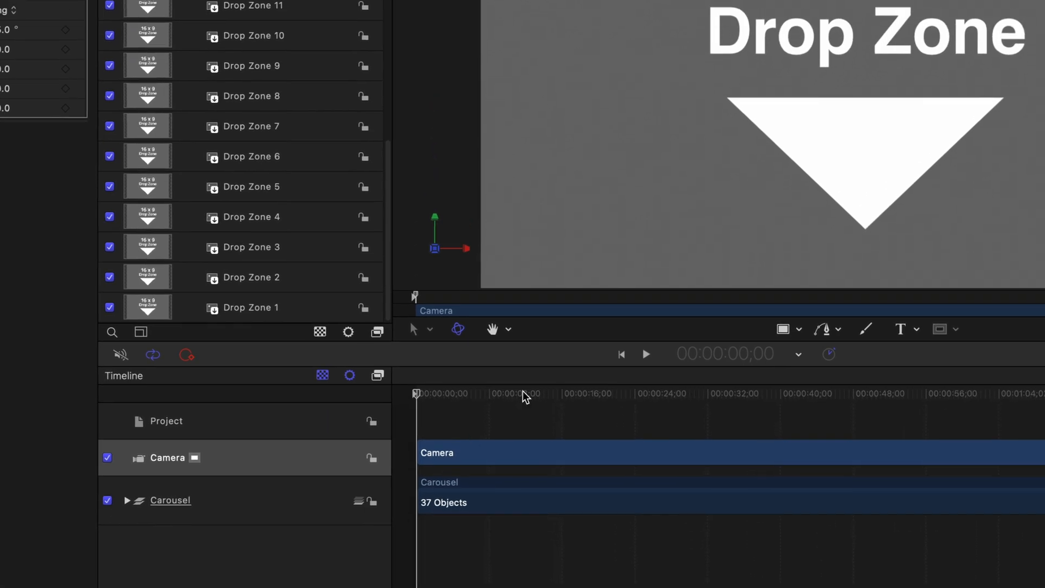
# Add a Framing behaviour from Behaviors > Camera to the Camera layer.
pyautogui.click(534, 52)
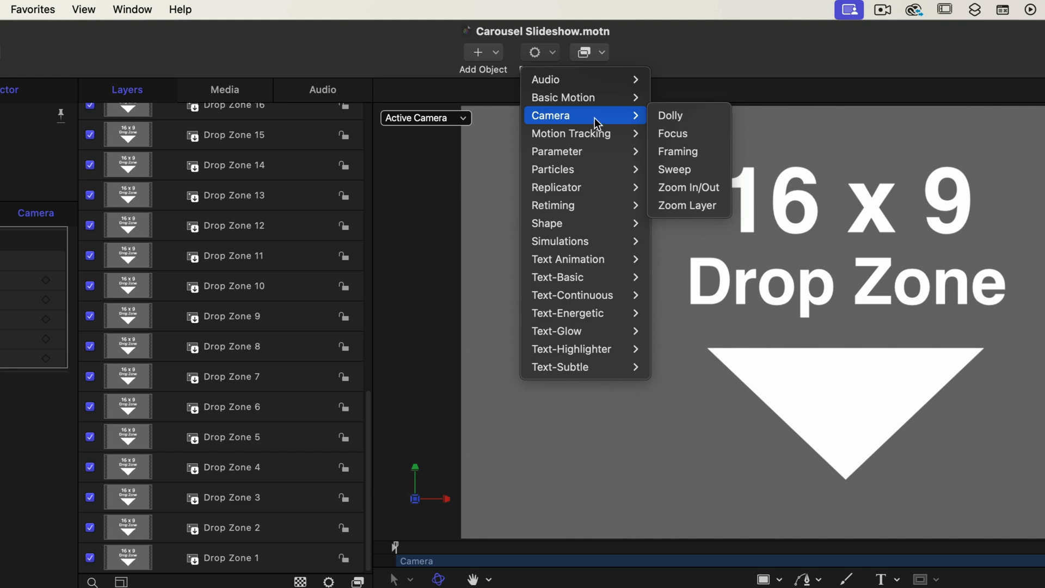
pyautogui.moveTo(689, 151)
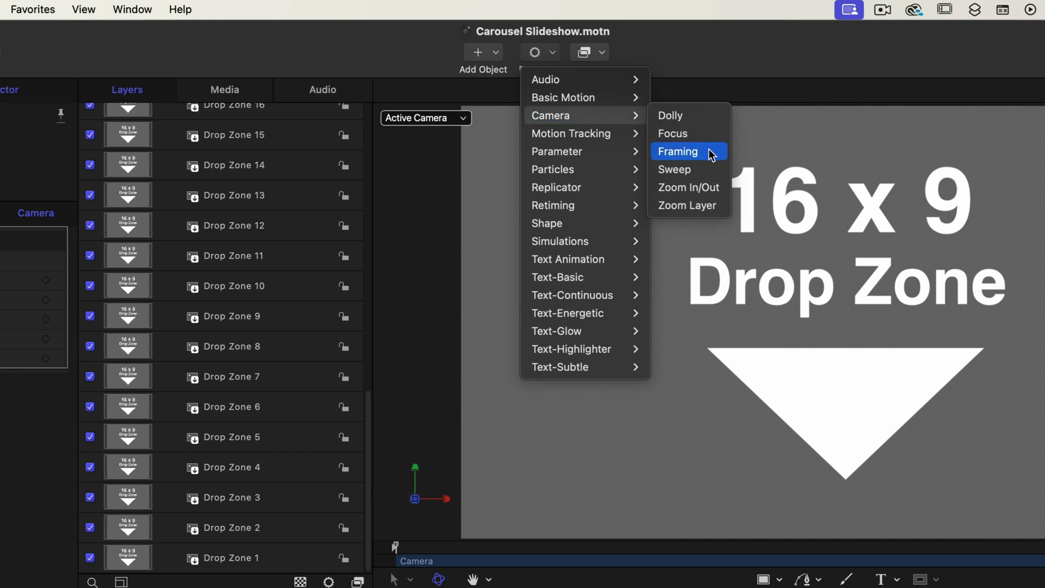
pyautogui.click(678, 152)
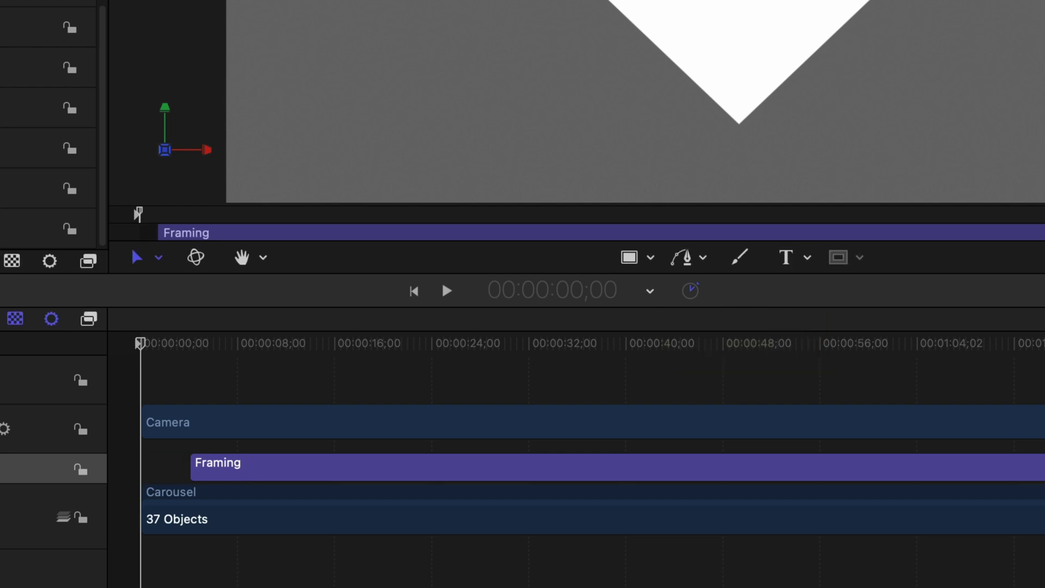
# Open the Framing behaviour's settings, targeting Drop Zone 2 with Fit Both.
pyautogui.click(305, 343)
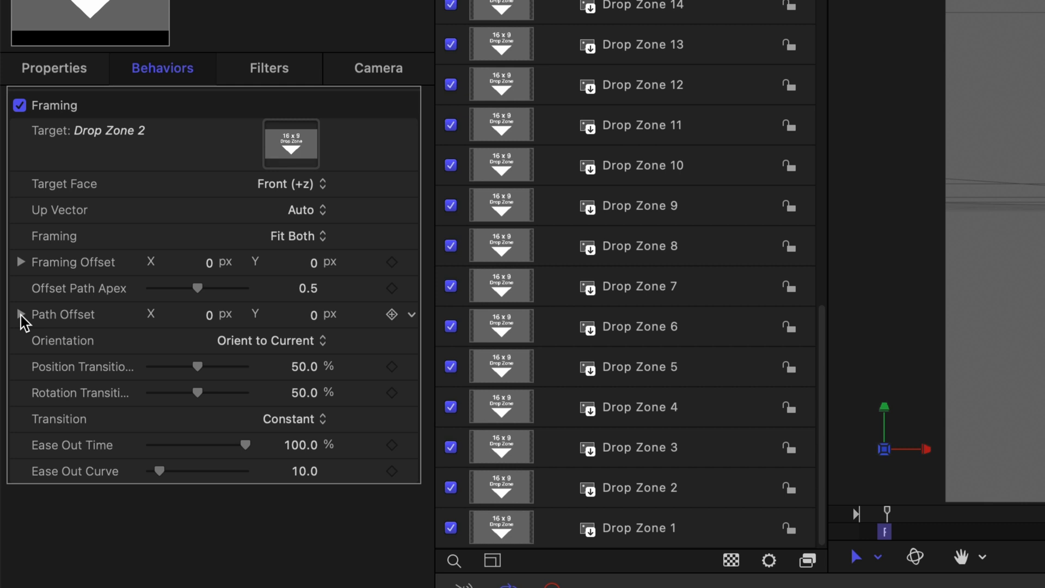
# Set the Framing Z path offset to 2000, preview it, and choose Orient to Final.
pyautogui.click(20, 314)
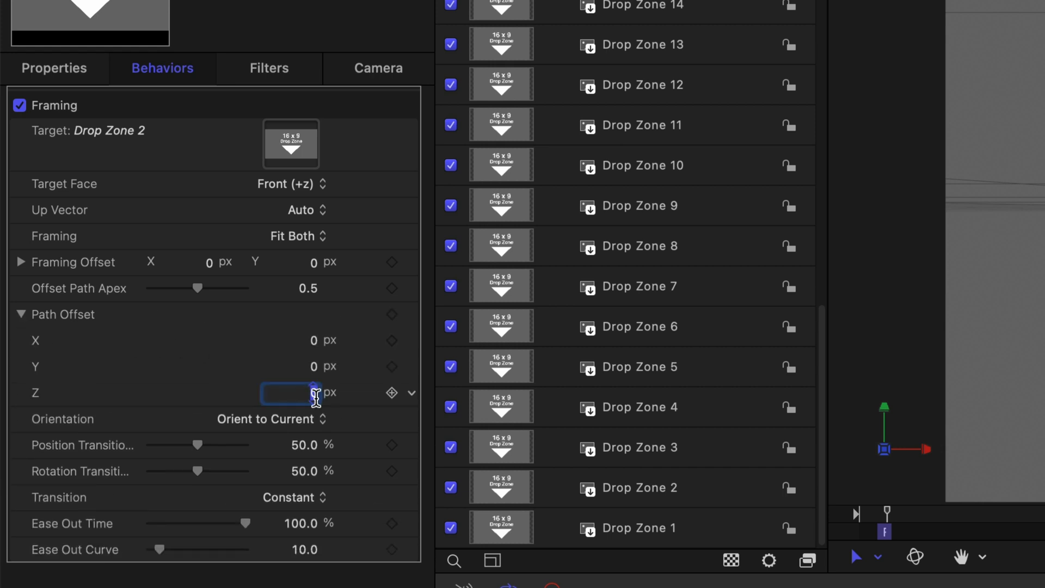
pyautogui.write('2000.0')
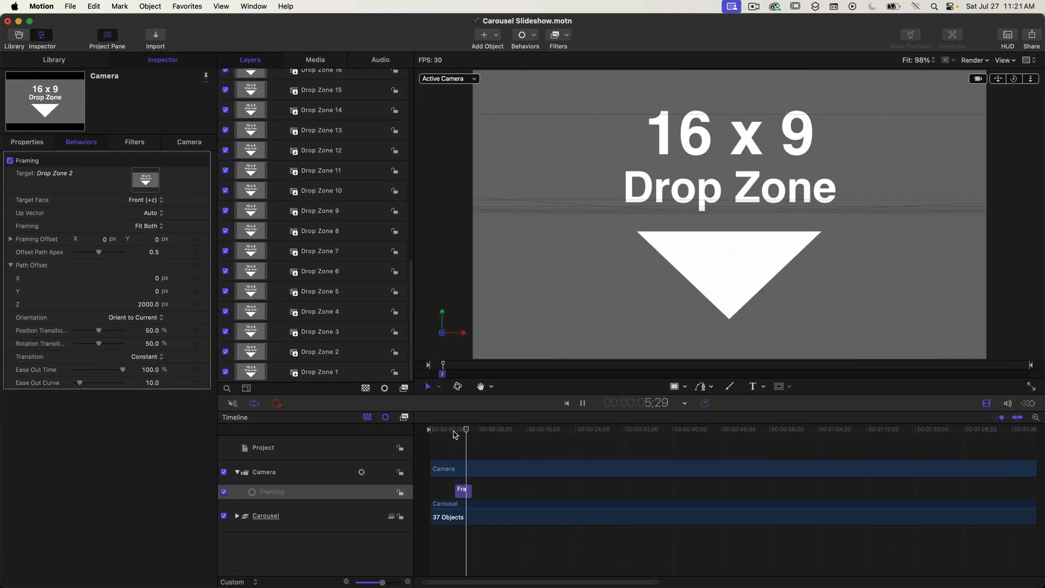
pyautogui.click(581, 403)
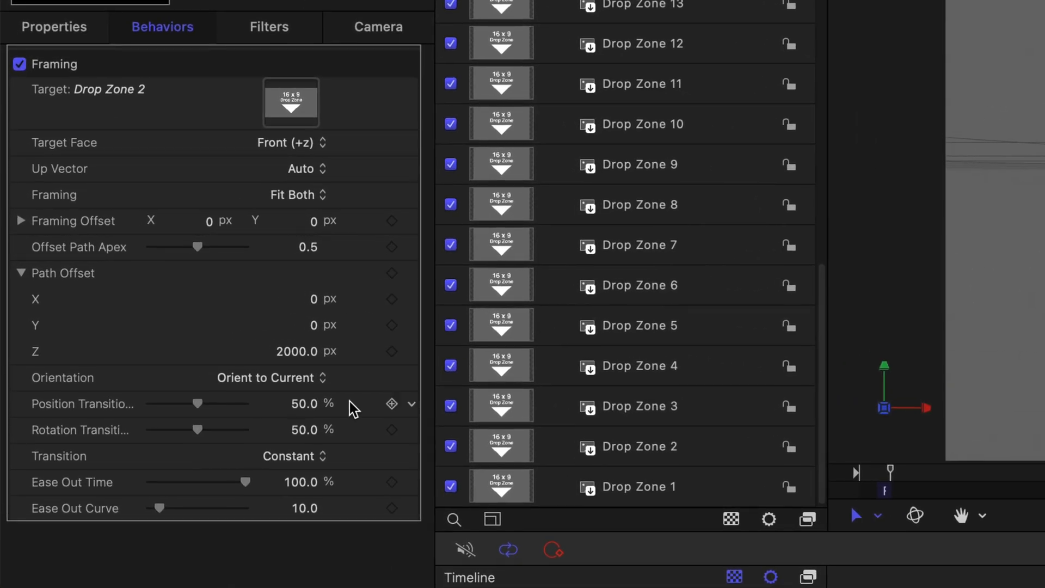
pyautogui.moveTo(231, 398)
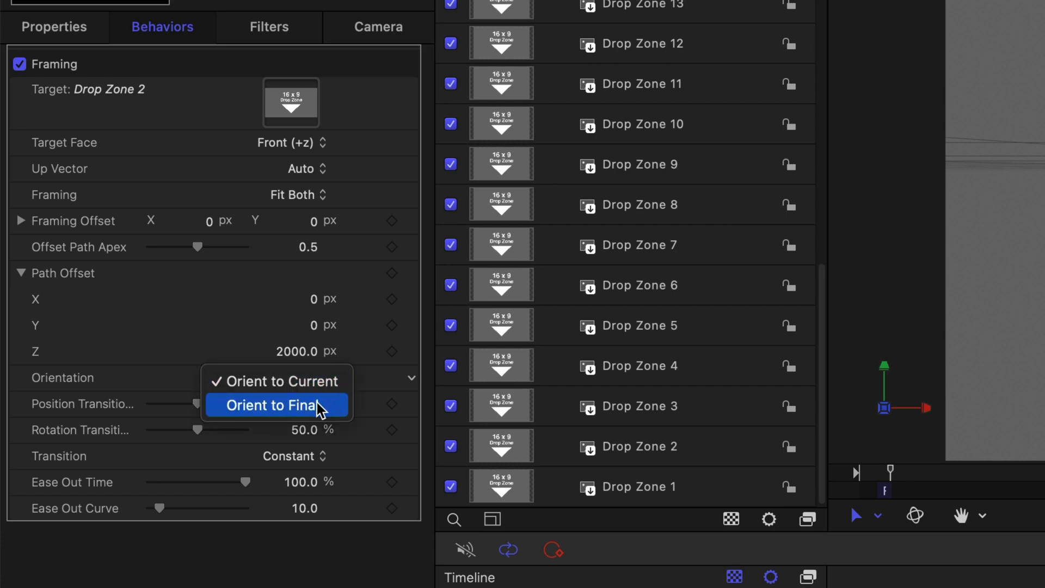
pyautogui.click(274, 405)
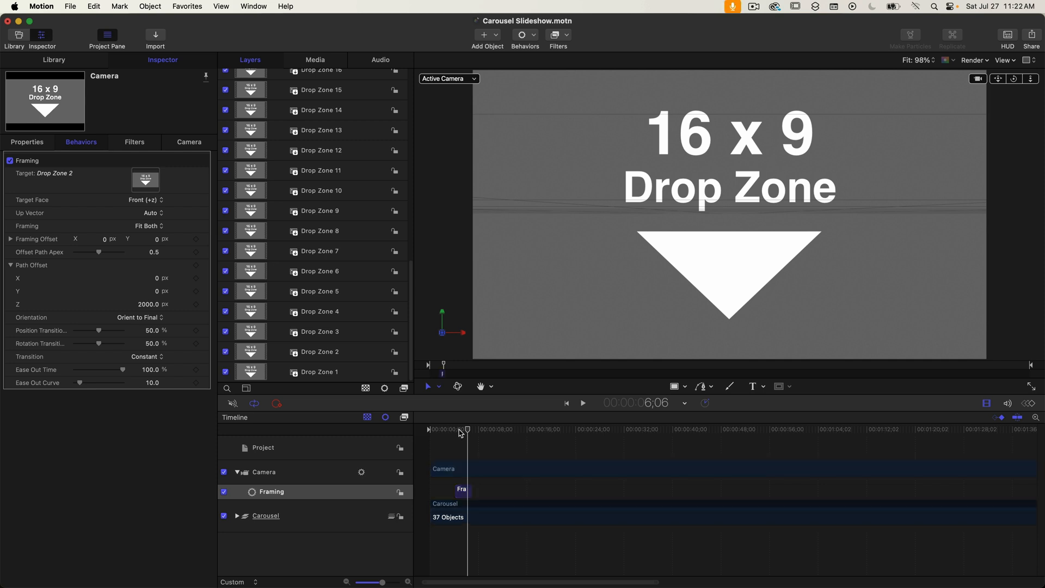
pyautogui.moveTo(459, 433)
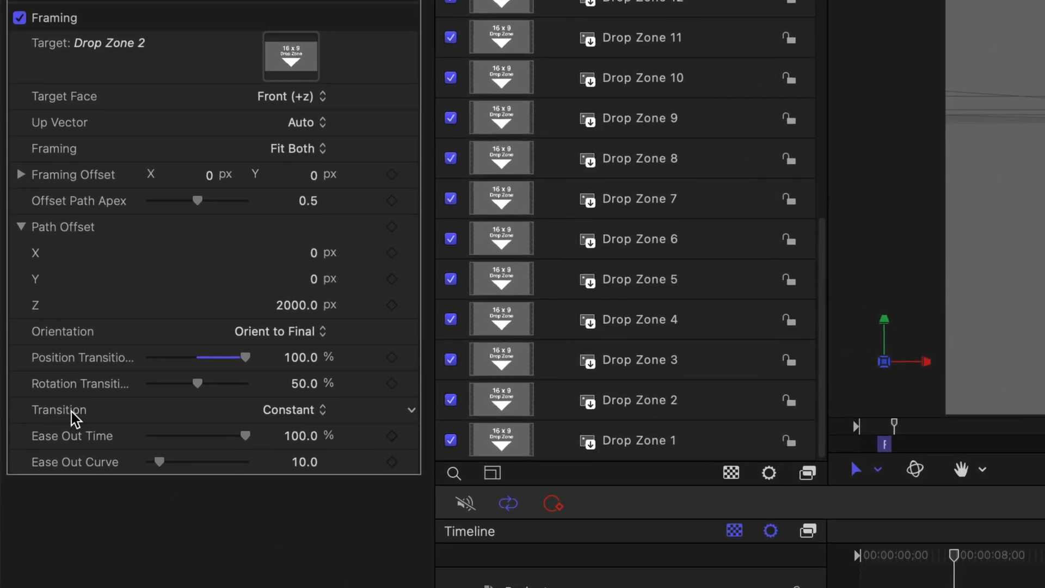
pyautogui.moveTo(321, 416)
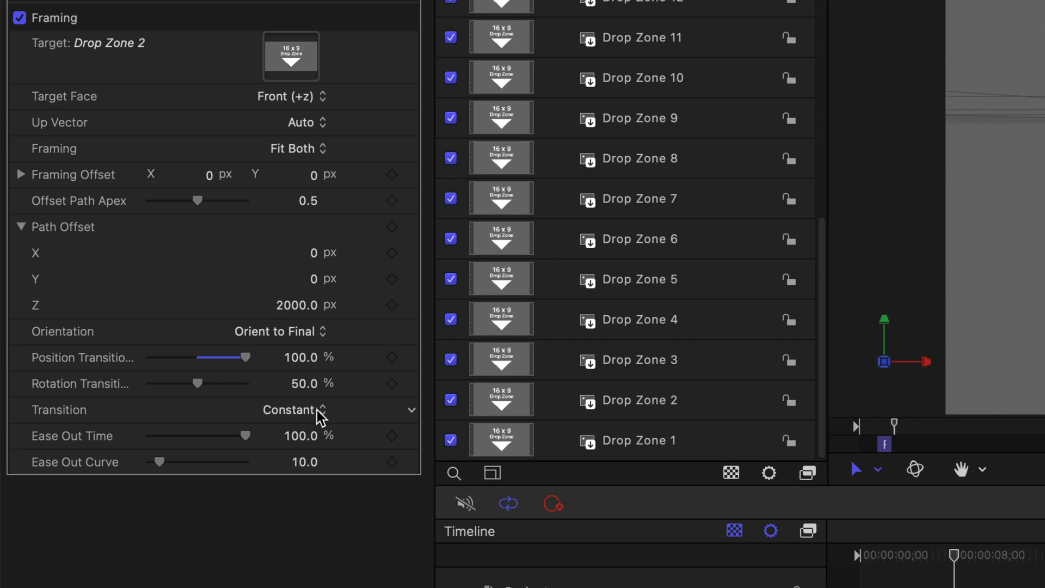
# Set the Framing transition easing to Ease Both and stop the camera move preview.
pyautogui.click(288, 409)
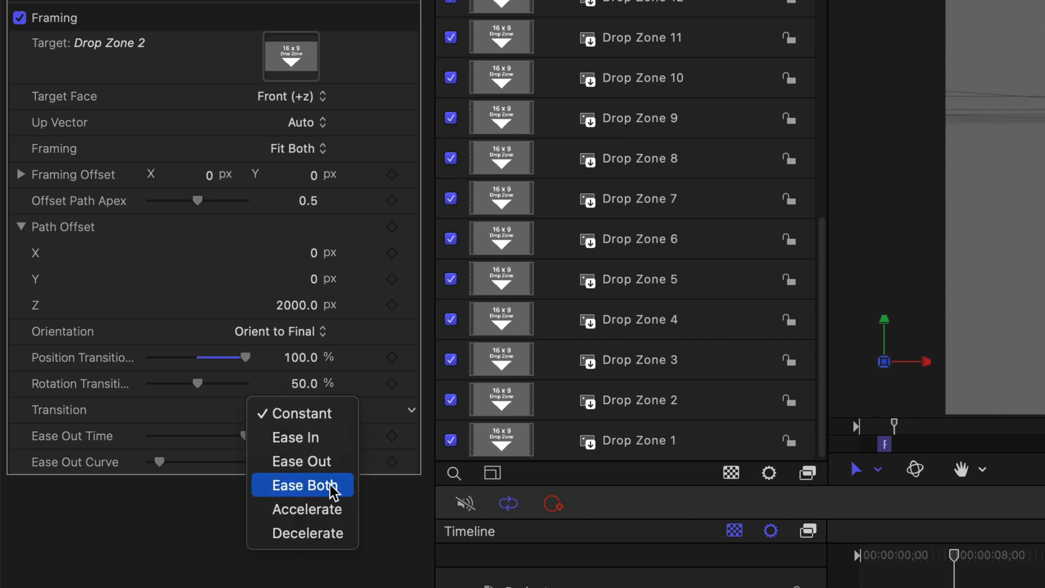
pyautogui.click(301, 484)
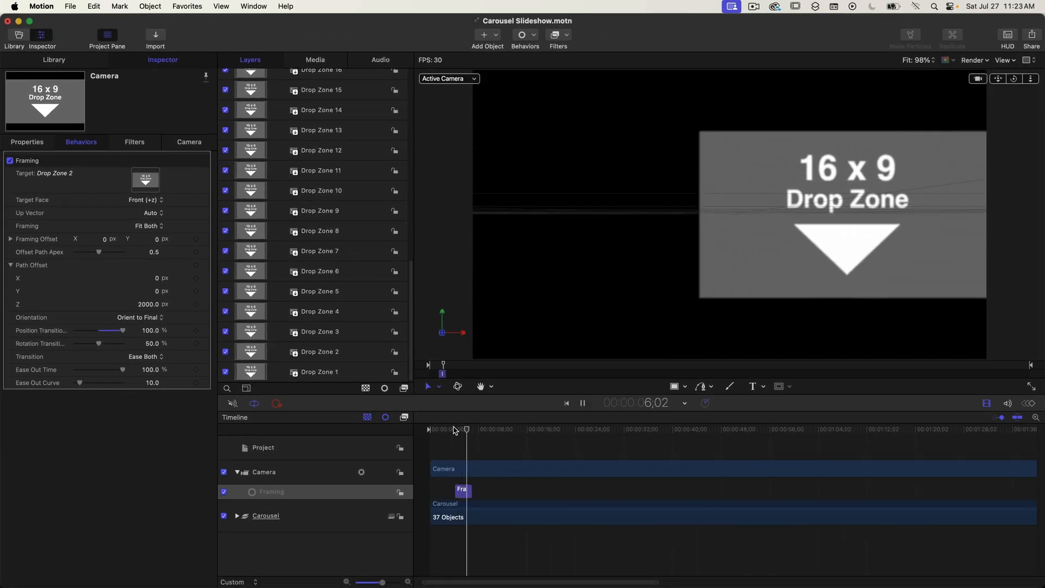
pyautogui.click(581, 402)
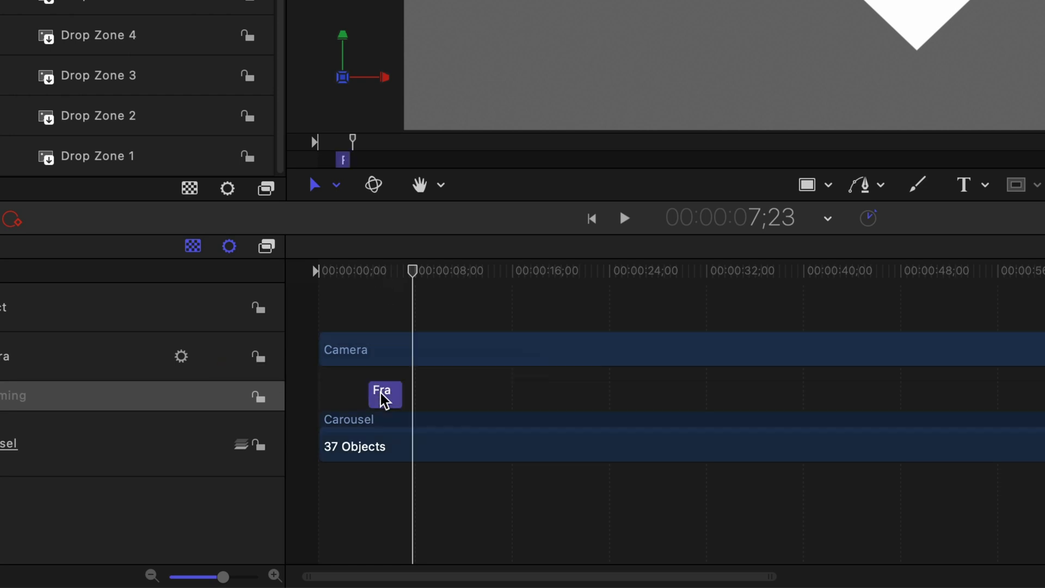
# Duplicate the Framing behaviour, retargeting staggered copies to successive drop zones up to Drop Zone 32.
pyautogui.rightClick(385, 394)
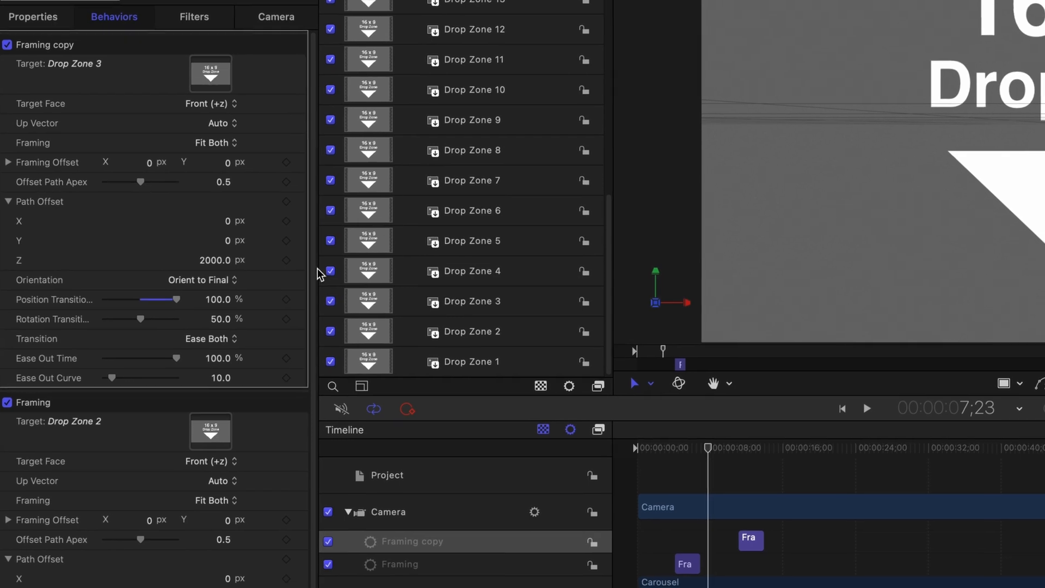
pyautogui.rightClick(623, 508)
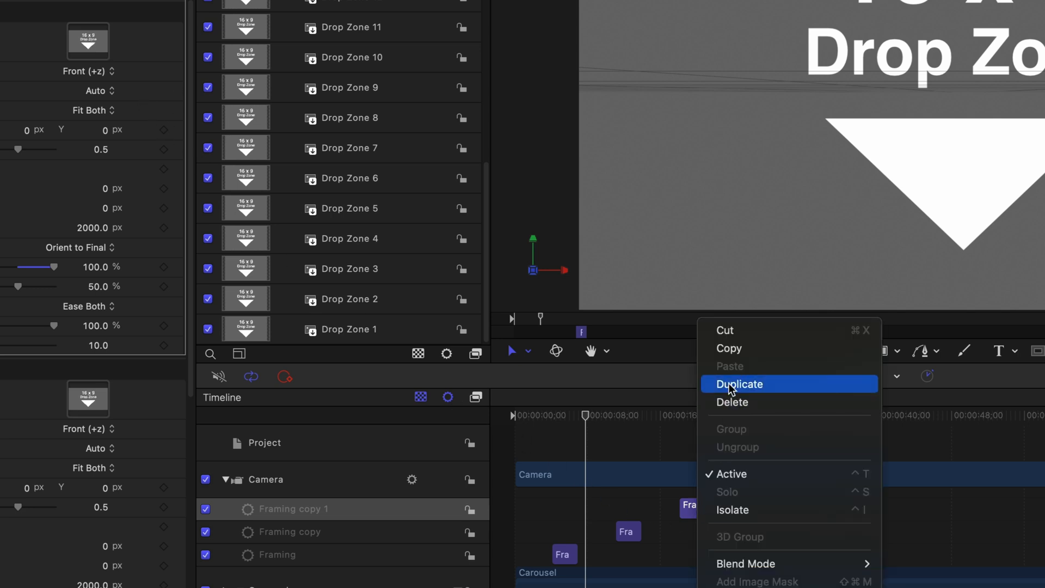
pyautogui.click(738, 383)
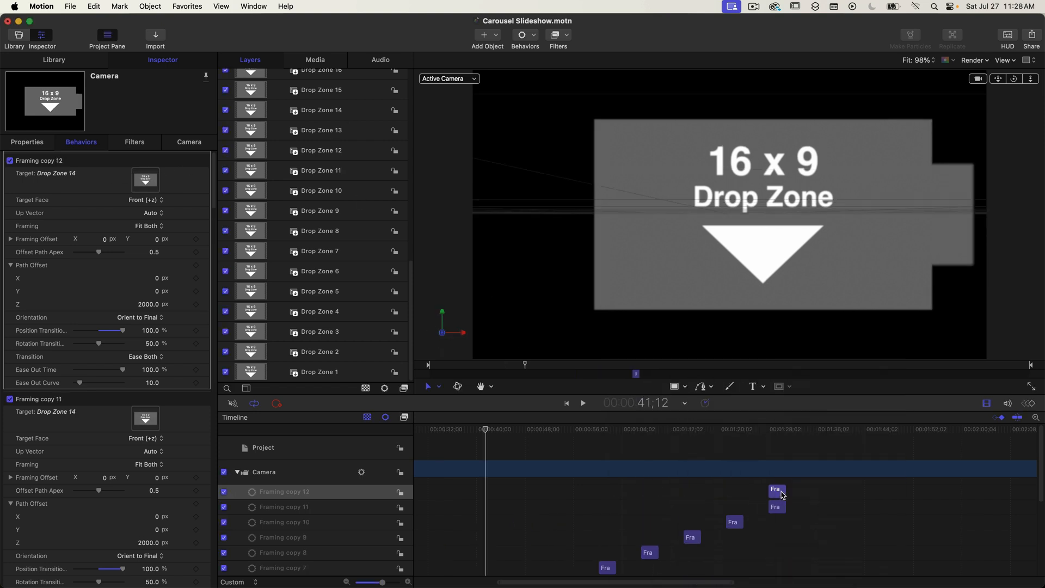
pyautogui.click(527, 429)
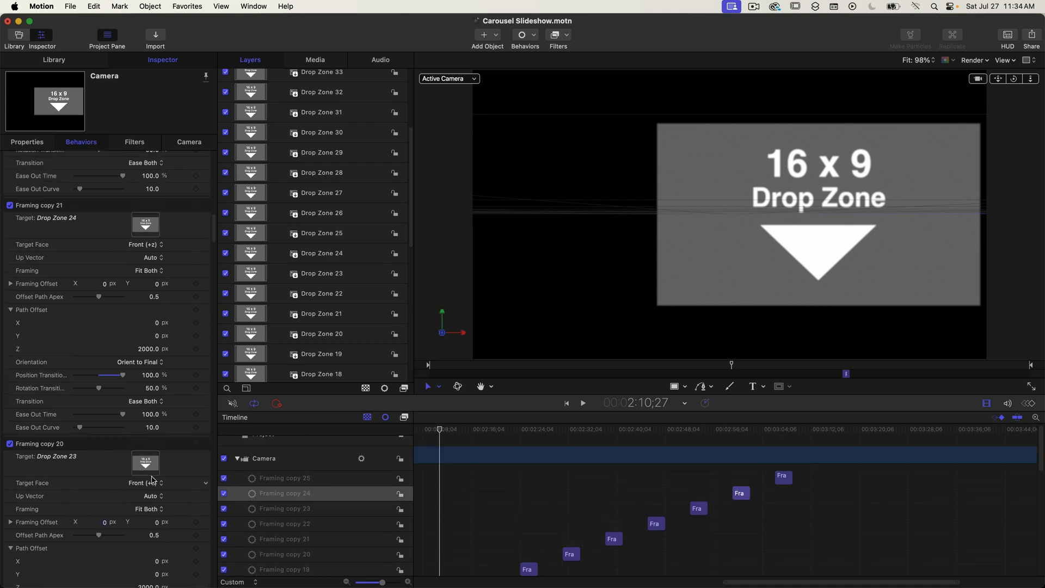
pyautogui.scroll(-3)
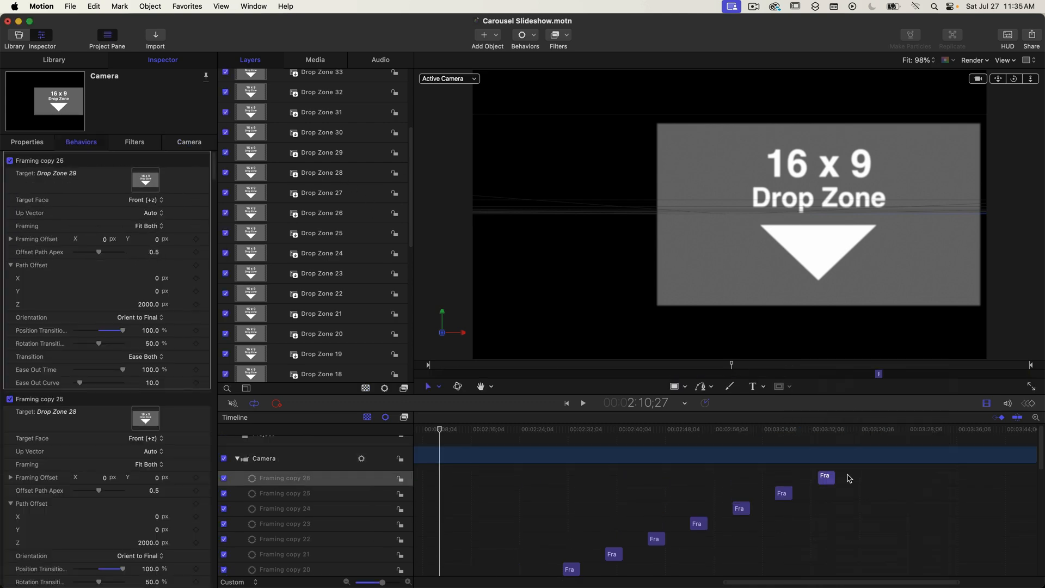
pyautogui.scroll(3)
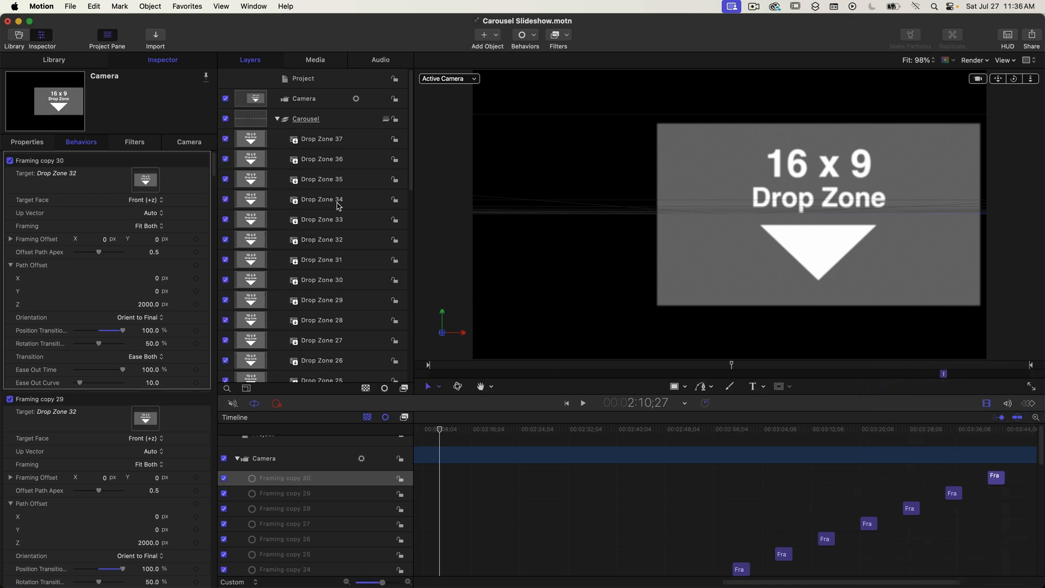
# Scroll the Timeline right to the last Framing copy, which targets Drop Zone 37.
pyautogui.hscroll(3)
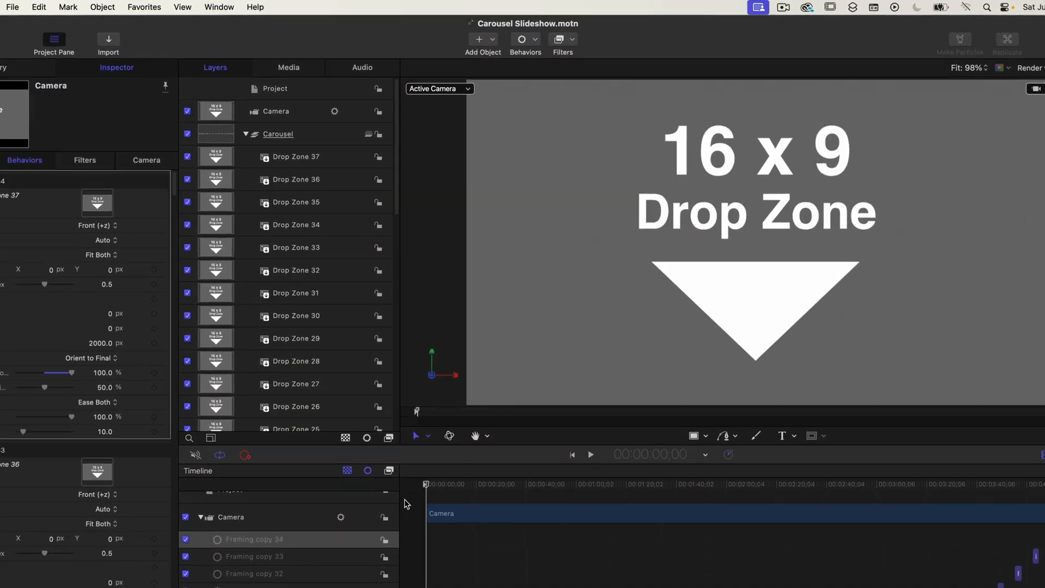
# Add a Throw behaviour to the Camera and set its Z throw velocity to -3.
pyautogui.click(522, 52)
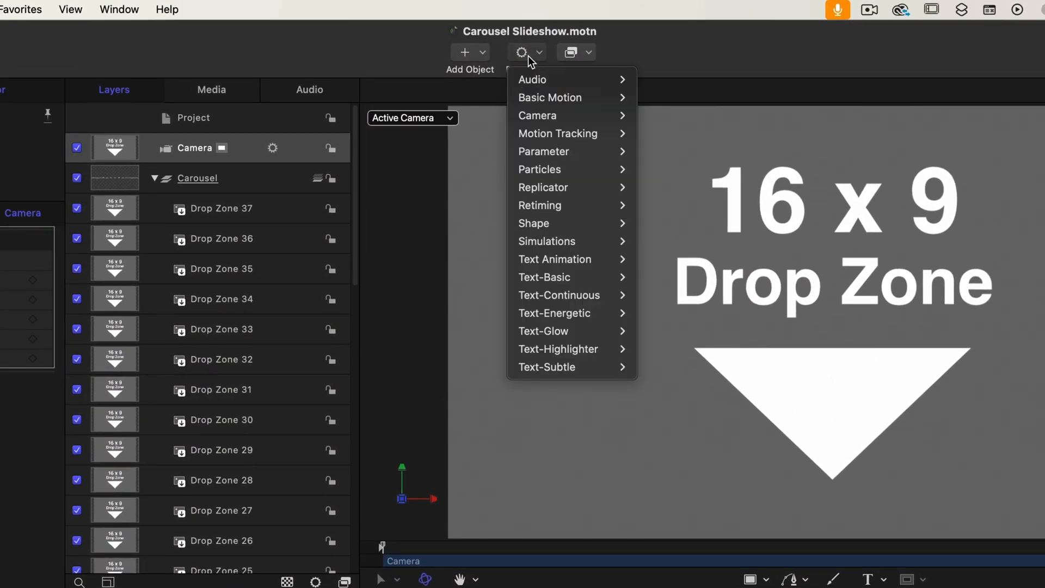
pyautogui.moveTo(550, 97)
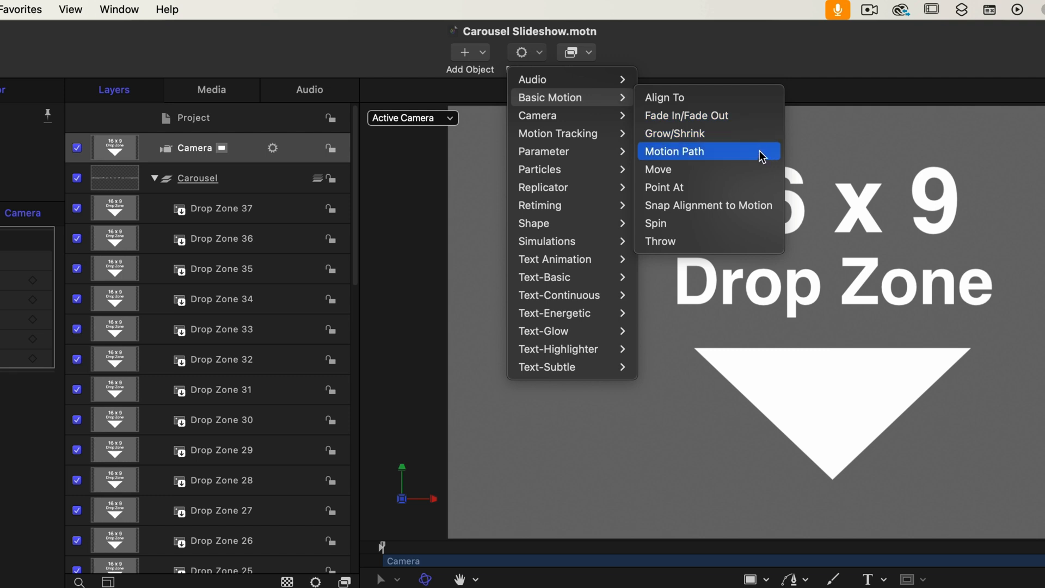
pyautogui.moveTo(750, 241)
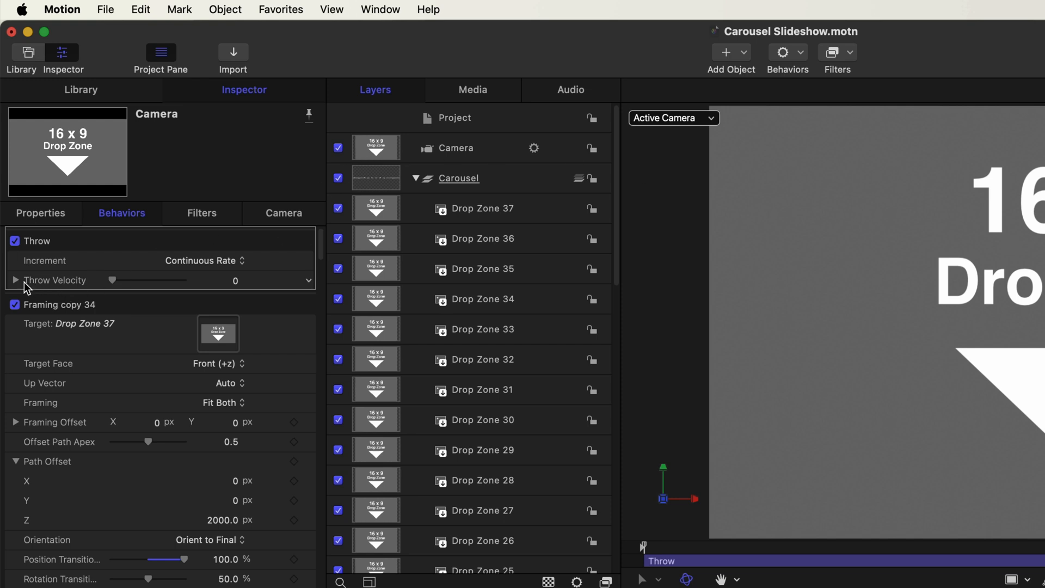
pyautogui.click(15, 280)
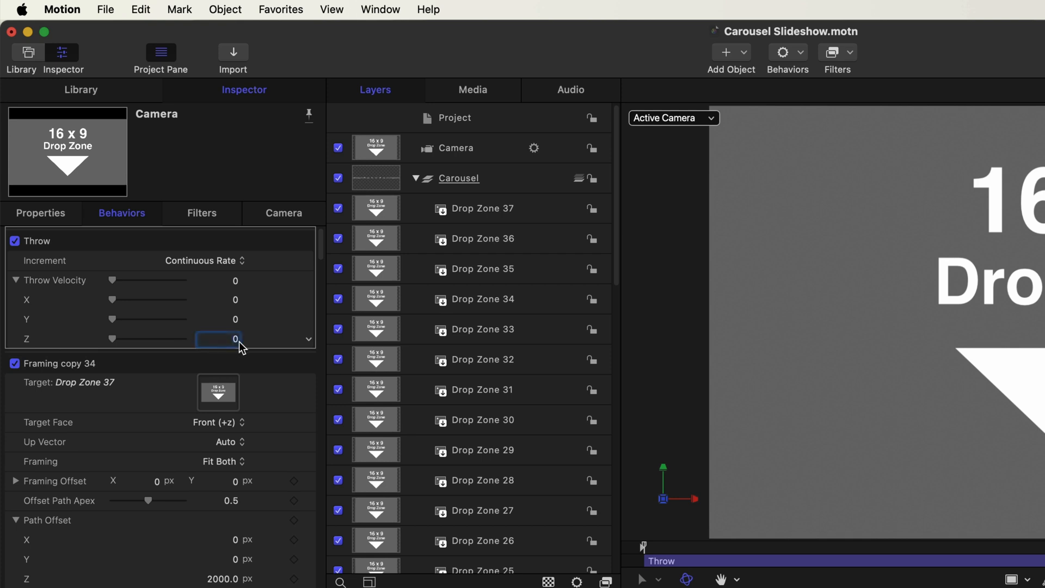
pyautogui.write('-3')
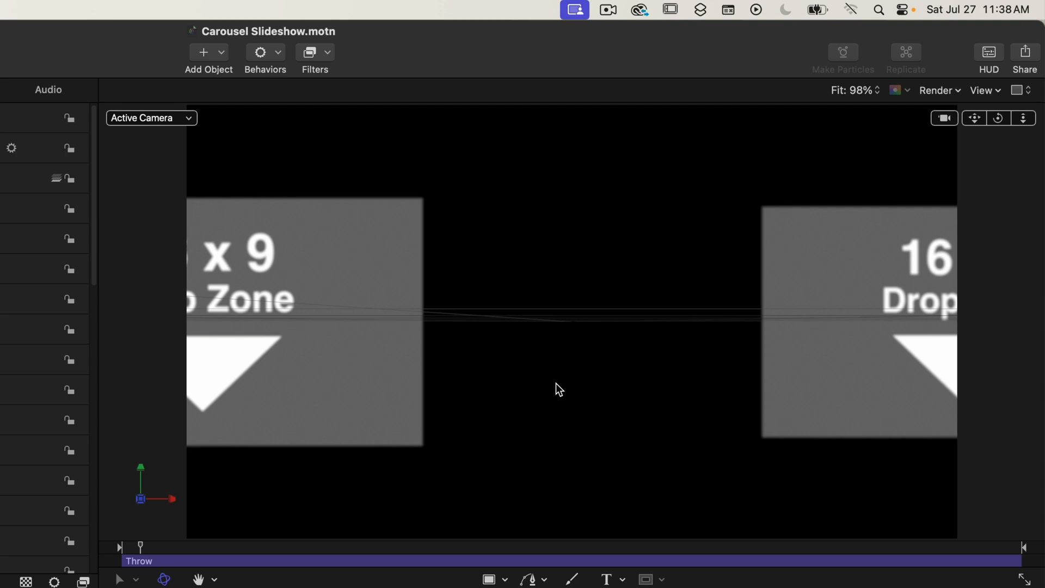
pyautogui.click(151, 118)
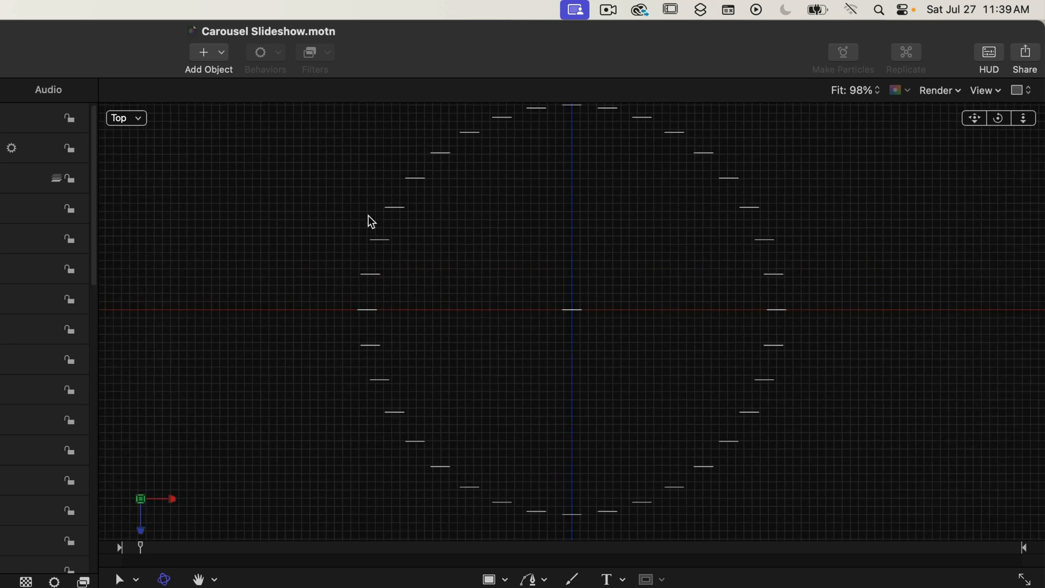
pyautogui.moveTo(412, 205)
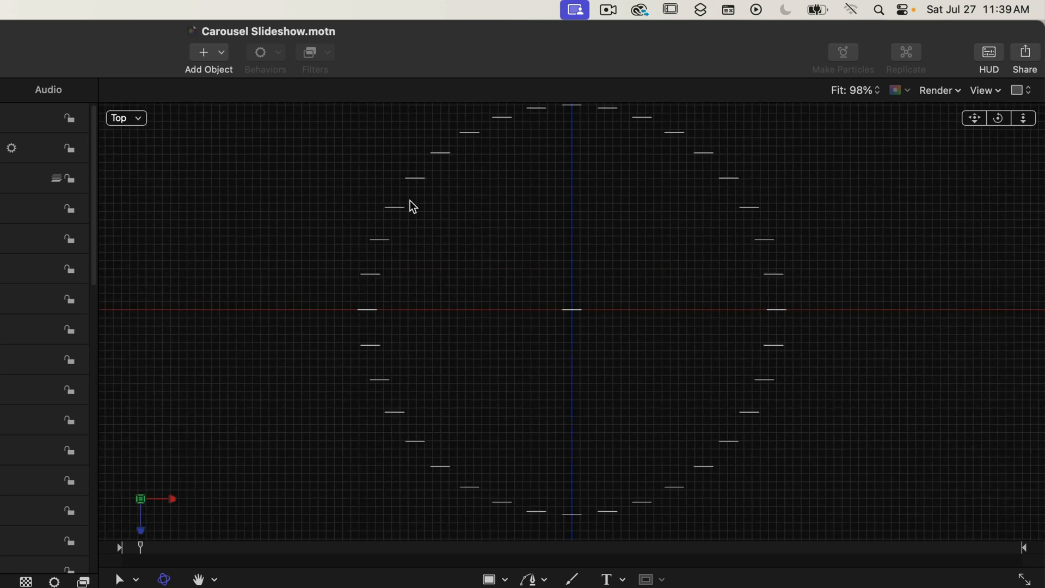
pyautogui.click(125, 118)
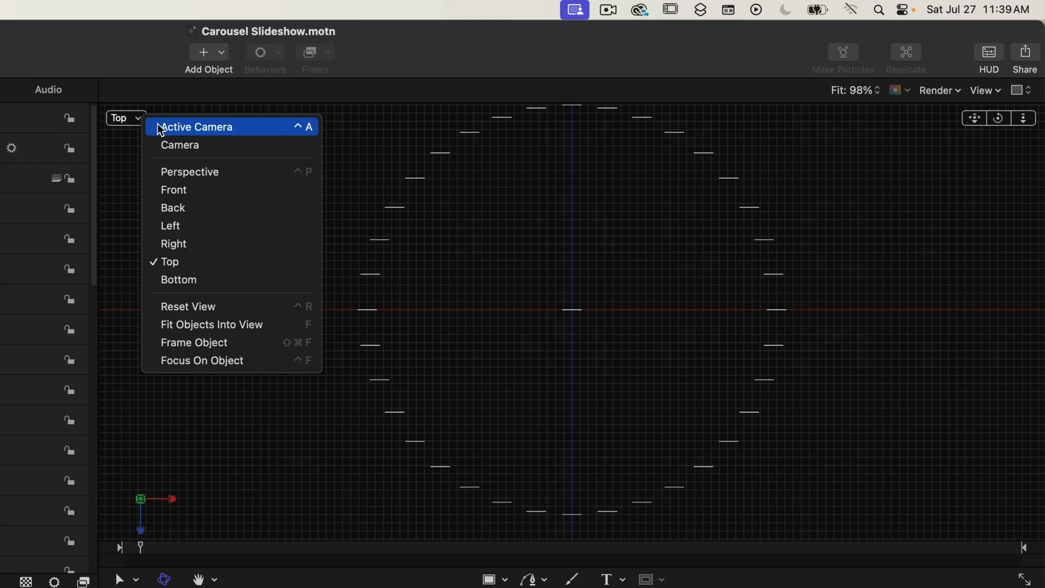
pyautogui.click(196, 127)
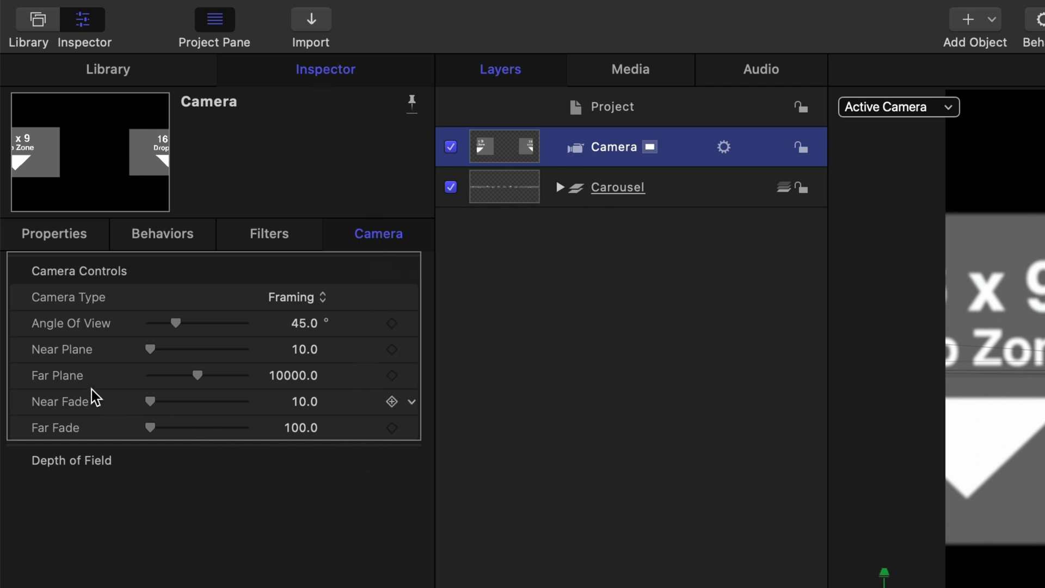
# Set the camera Far Plane to 50000 and enable Depth of Field in the Render menu.
pyautogui.doubleClick(292, 375)
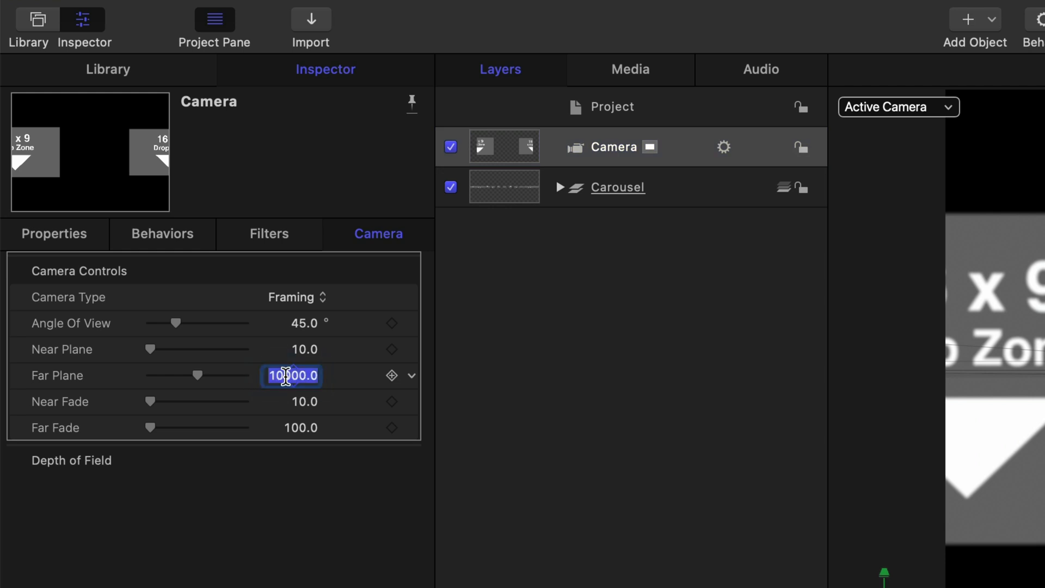
pyautogui.write('5000')
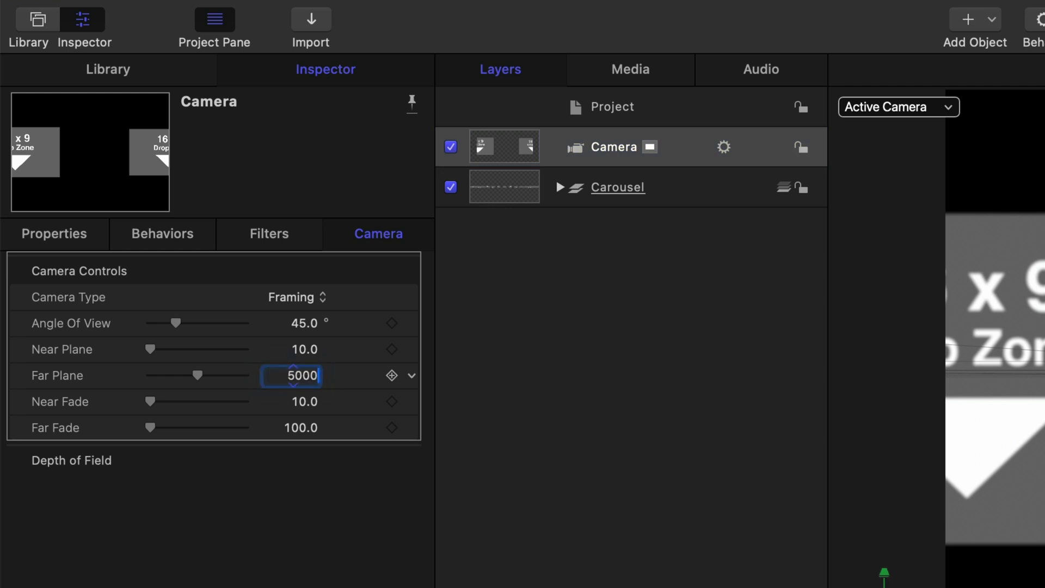
pyautogui.write('50000')
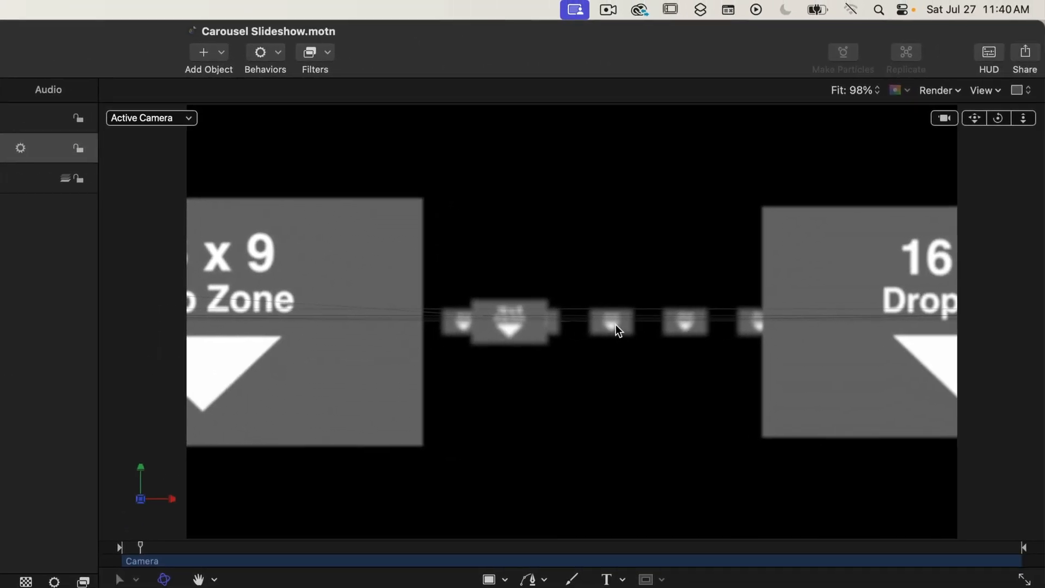
pyautogui.moveTo(463, 335)
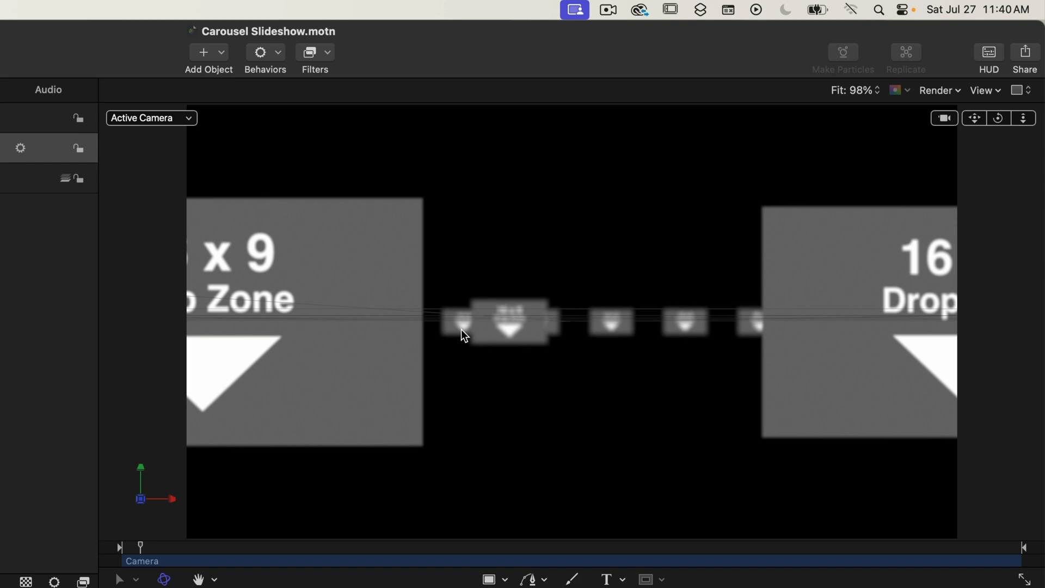
pyautogui.moveTo(485, 354)
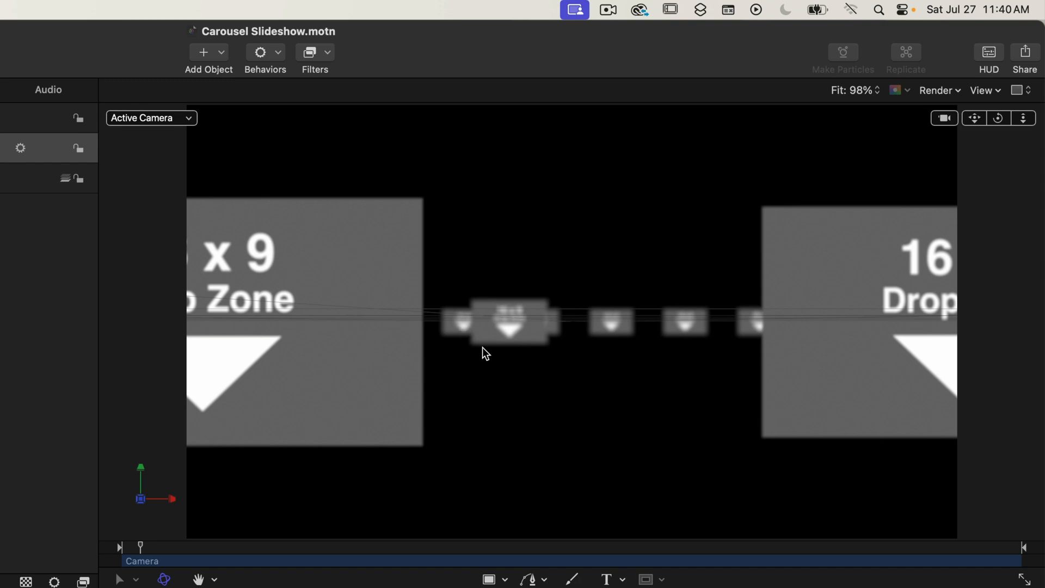
pyautogui.moveTo(962, 97)
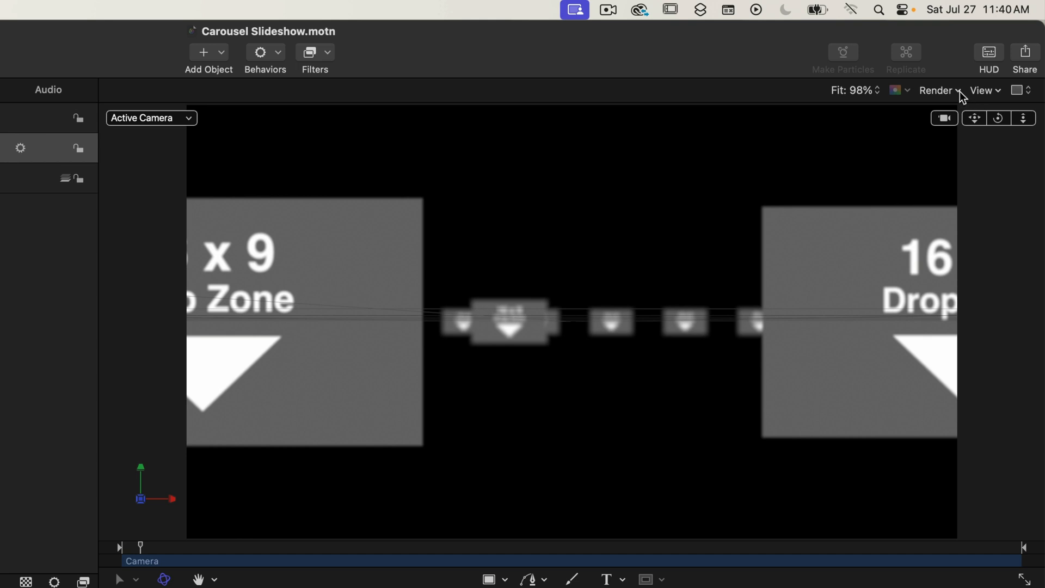
pyautogui.click(939, 89)
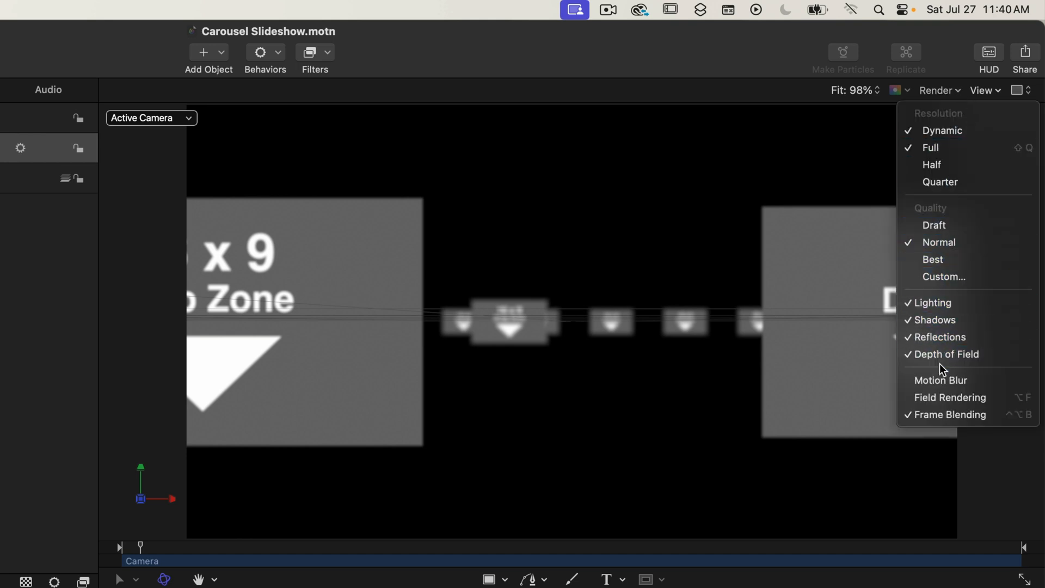
pyautogui.moveTo(945, 354)
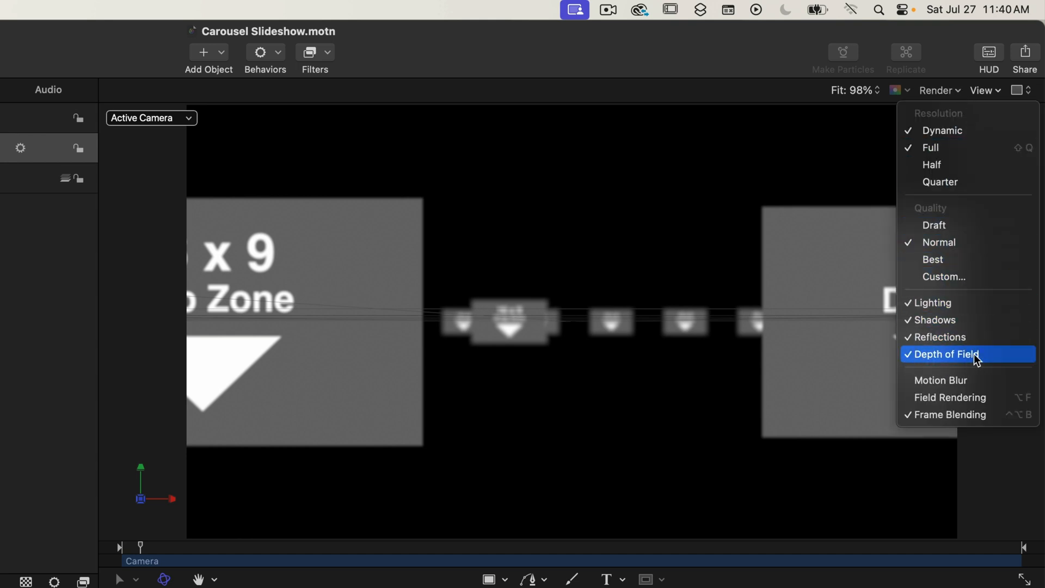
pyautogui.click(944, 353)
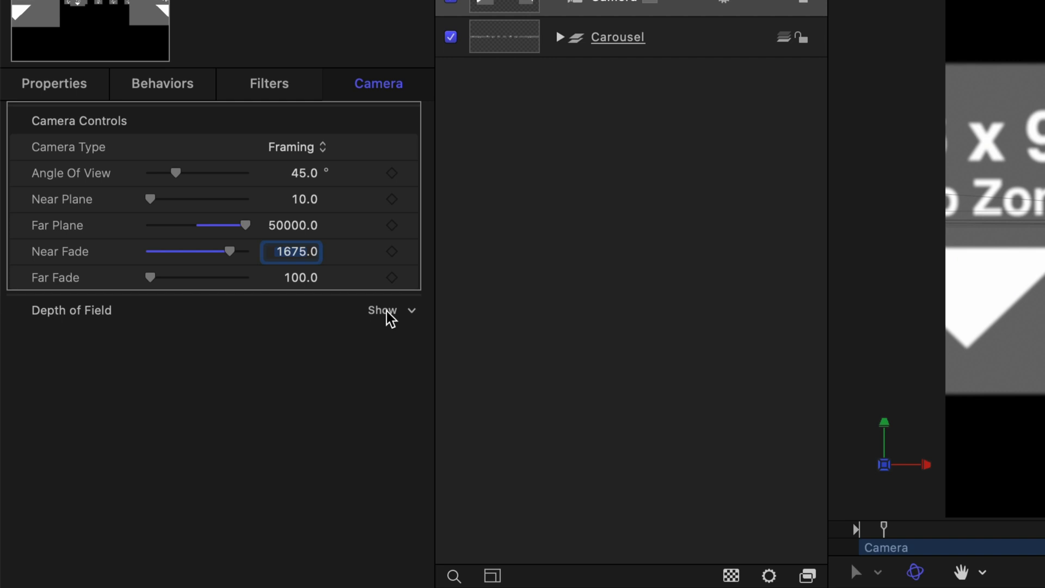
# Show Depth of Field: focus offset 15, near focus 200, far focus 5000, Defocus filter.
pyautogui.click(382, 309)
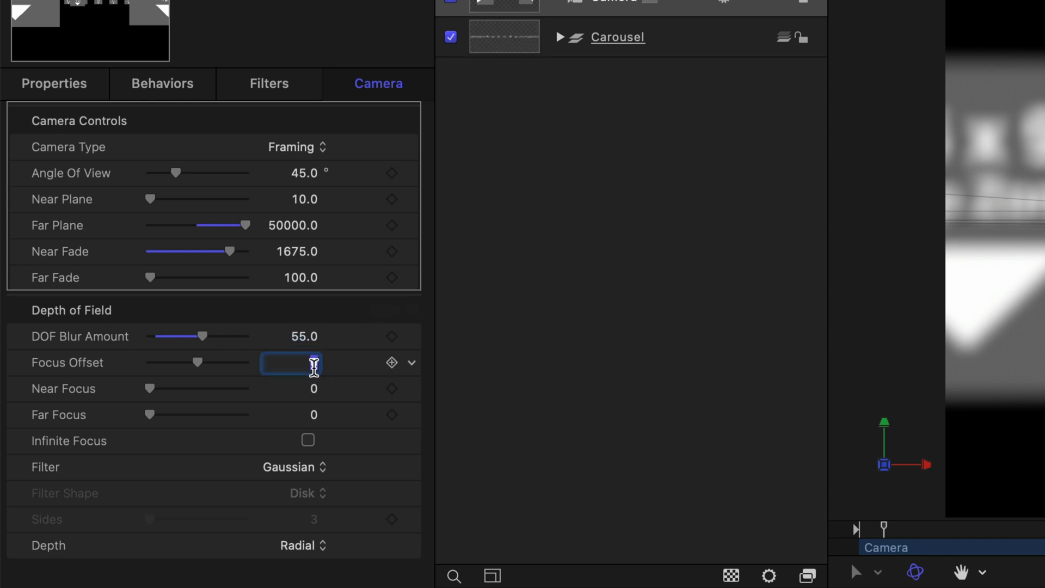
pyautogui.write('15.0')
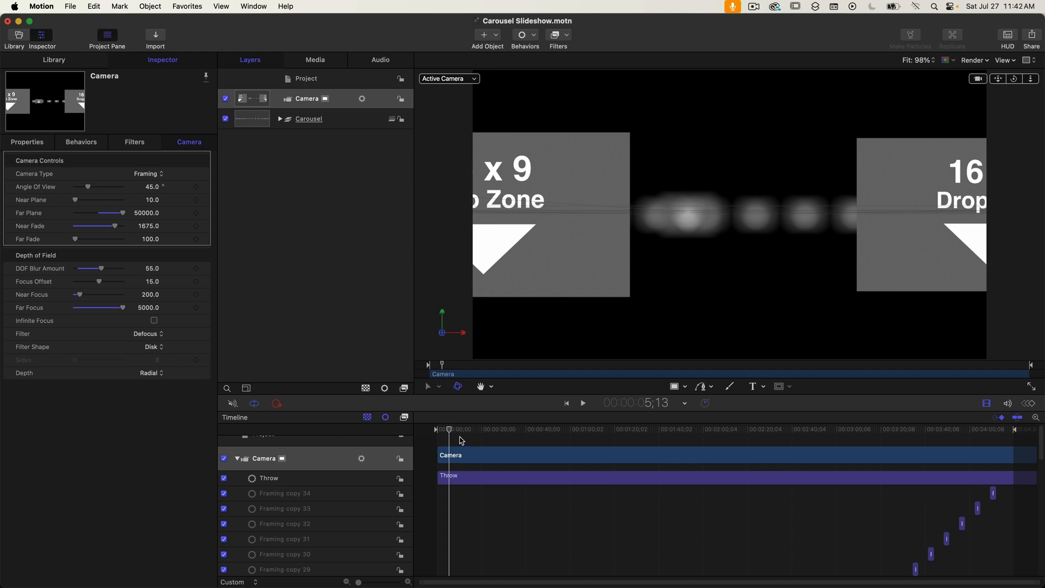
pyautogui.click(581, 403)
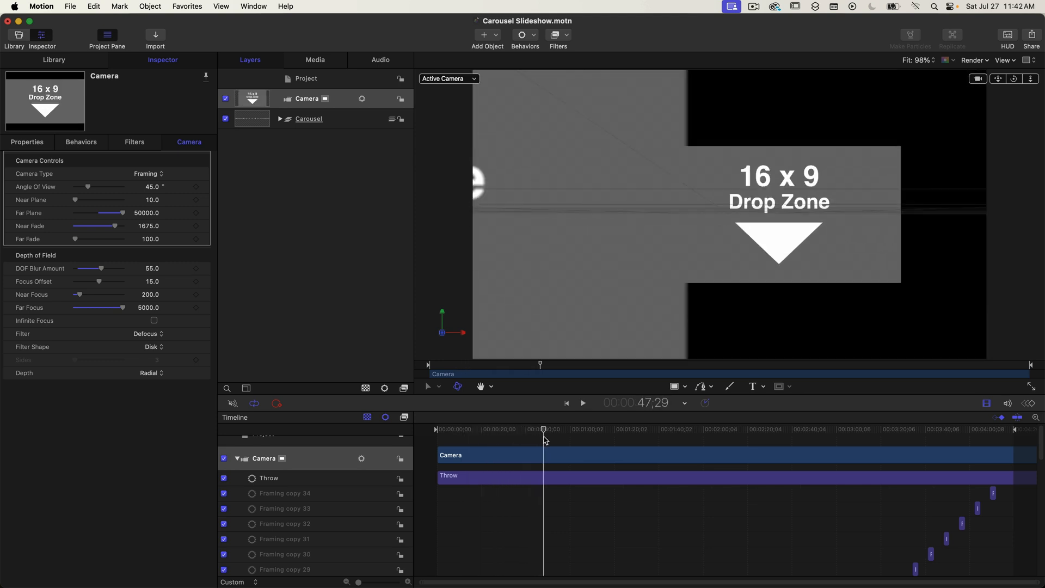
pyautogui.click(581, 402)
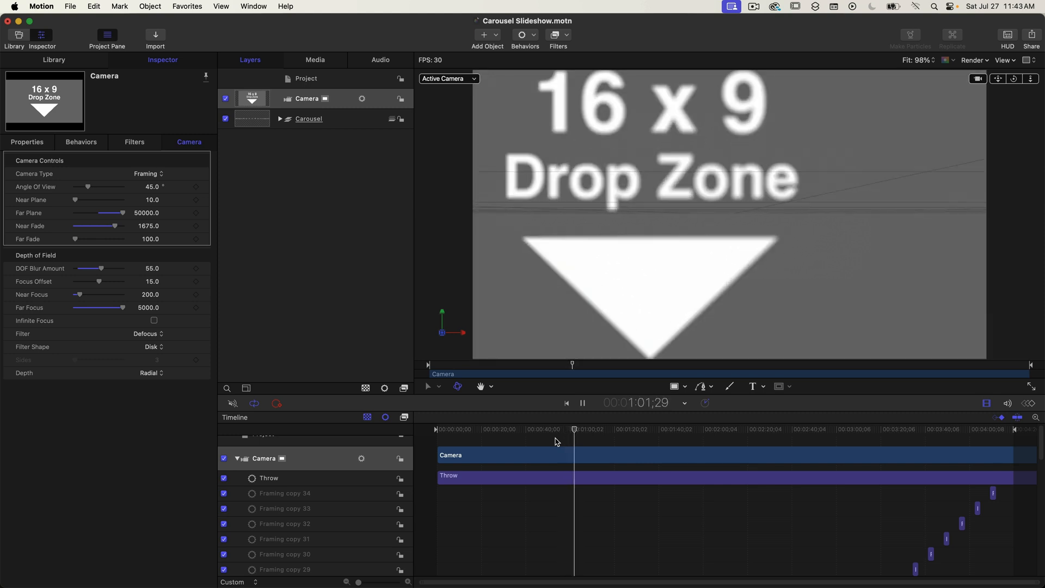
pyautogui.click(581, 404)
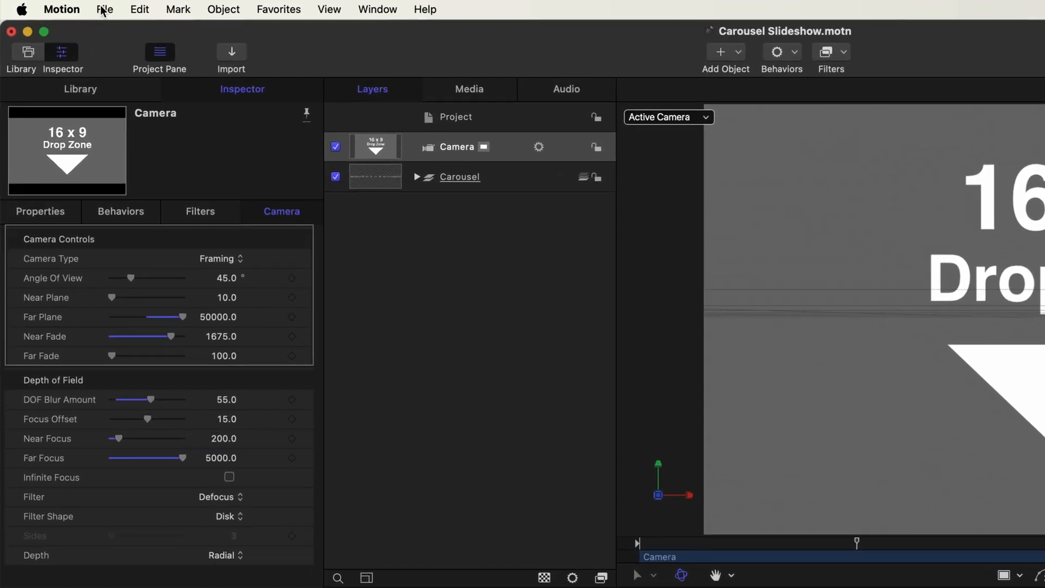
# Publish the template as Final Cut generator 'Carousel Slide Show' in the AppleADay category.
pyautogui.click(105, 9)
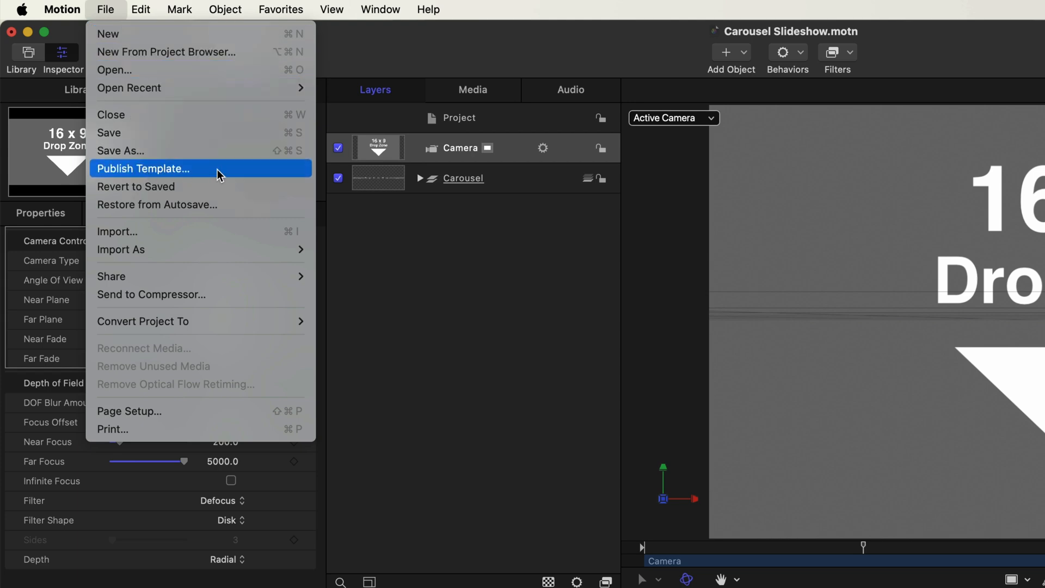
pyautogui.click(142, 168)
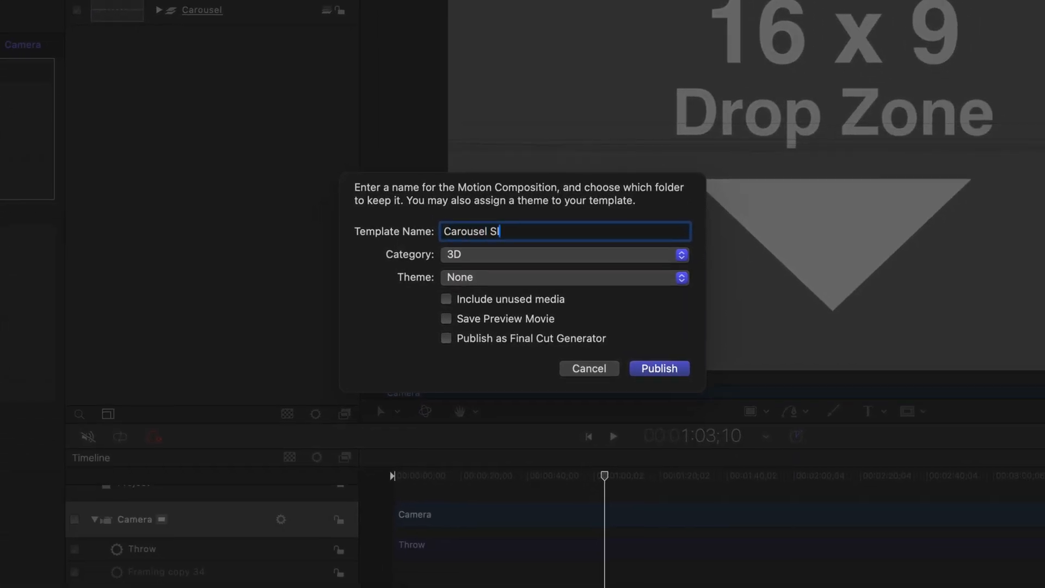
pyautogui.write('ide Show')
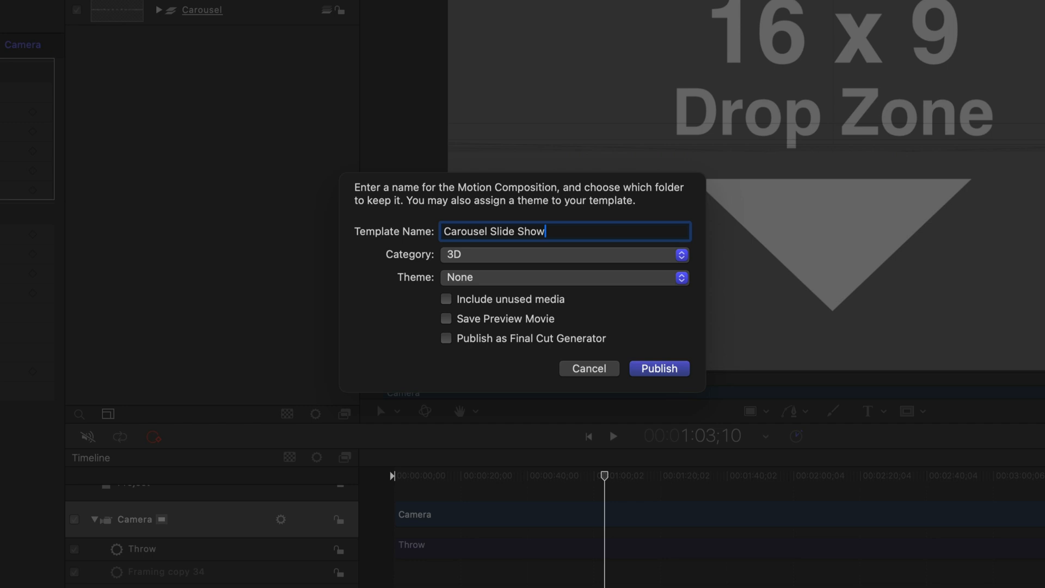
pyautogui.click(445, 338)
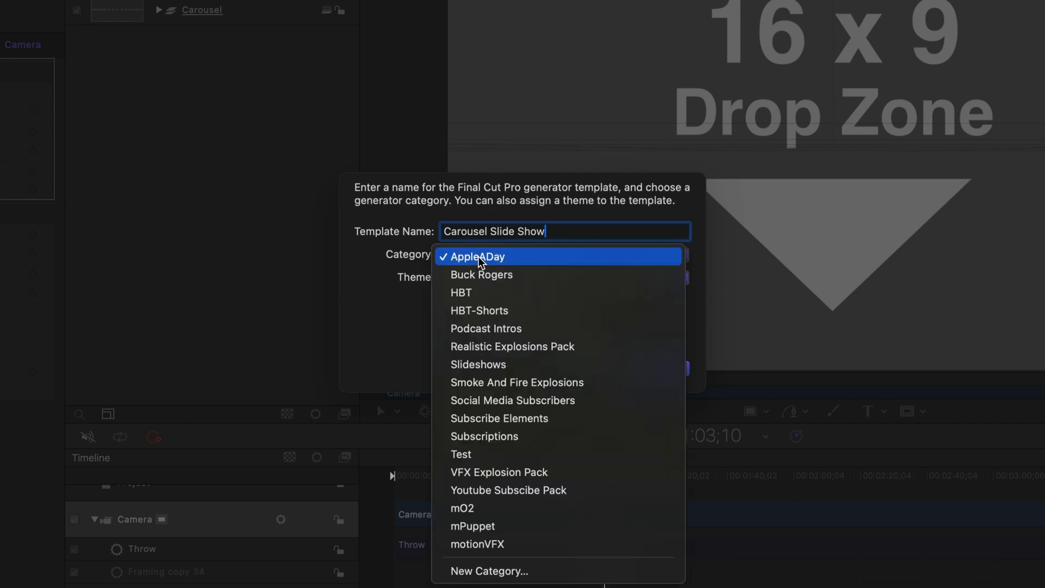
pyautogui.click(475, 257)
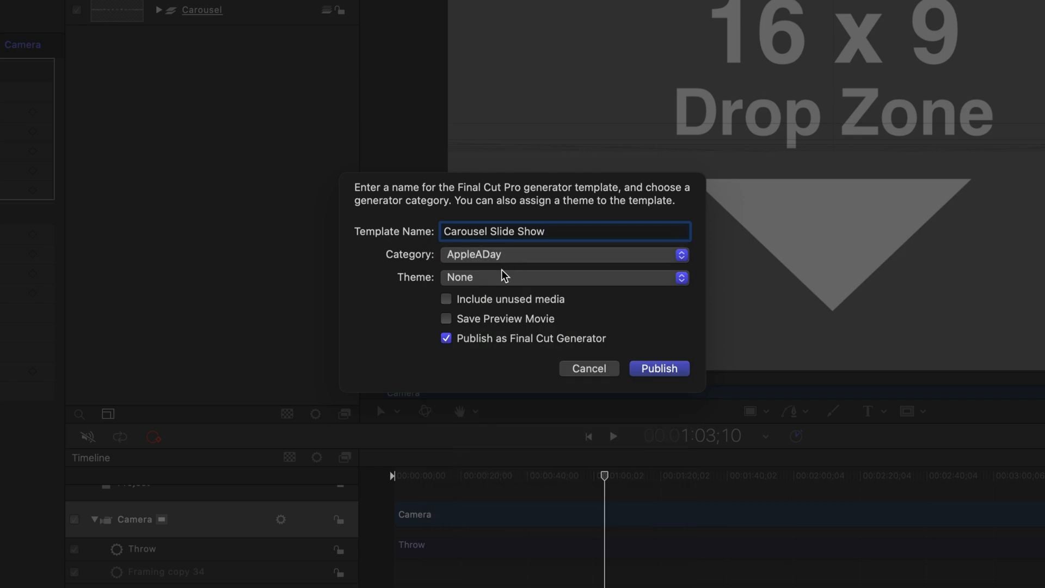
pyautogui.moveTo(670, 377)
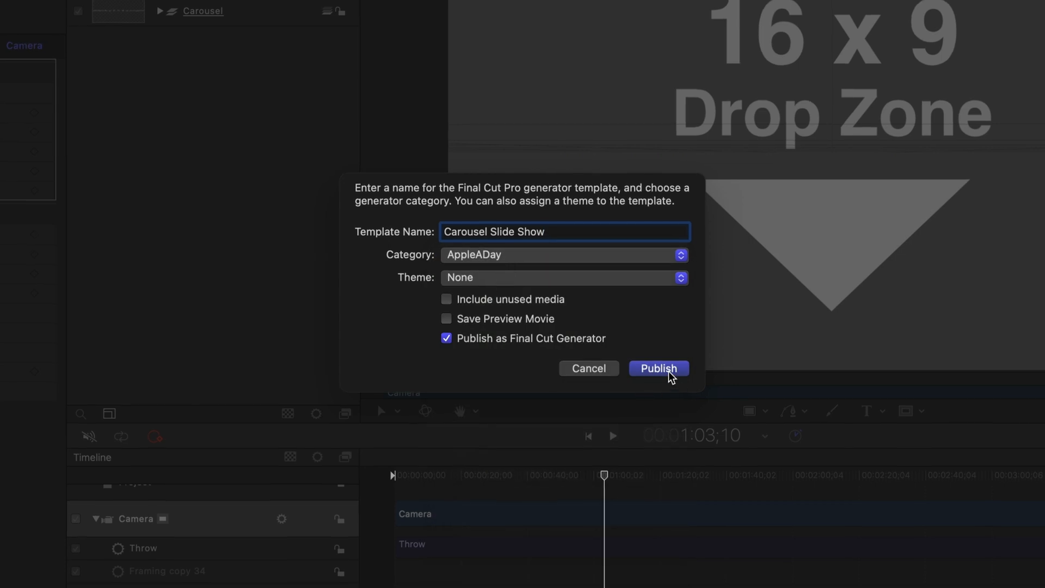
pyautogui.click(658, 368)
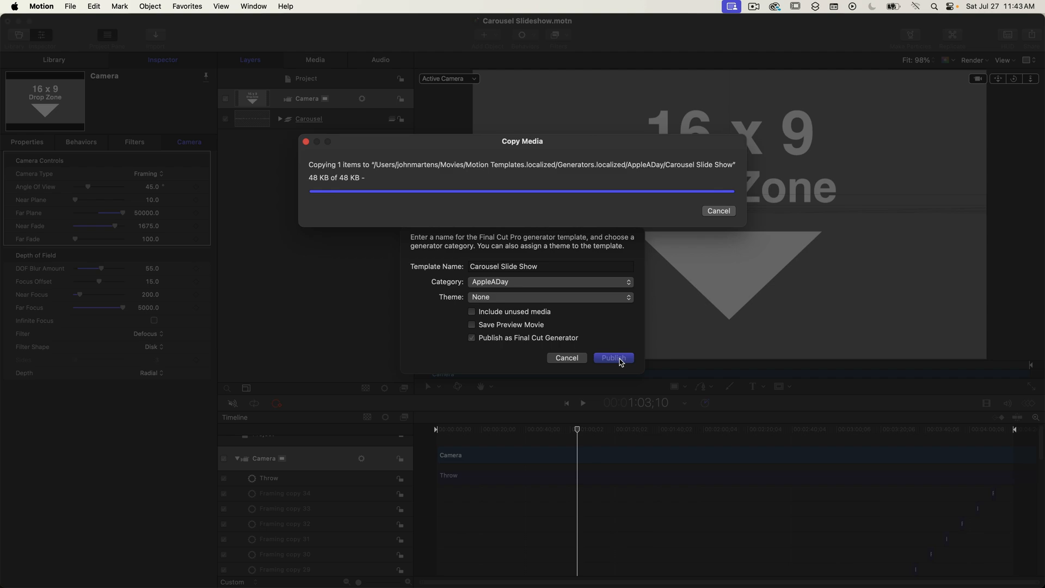
pyautogui.click(611, 357)
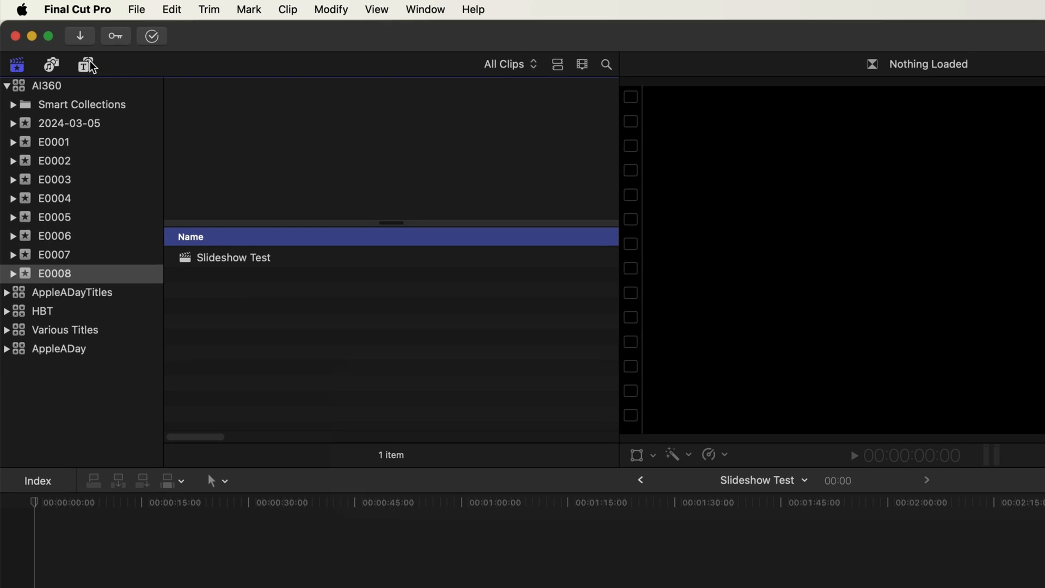
# Show the Titles and Generators sidebar and list the AppleADay category's generators.
pyautogui.click(86, 65)
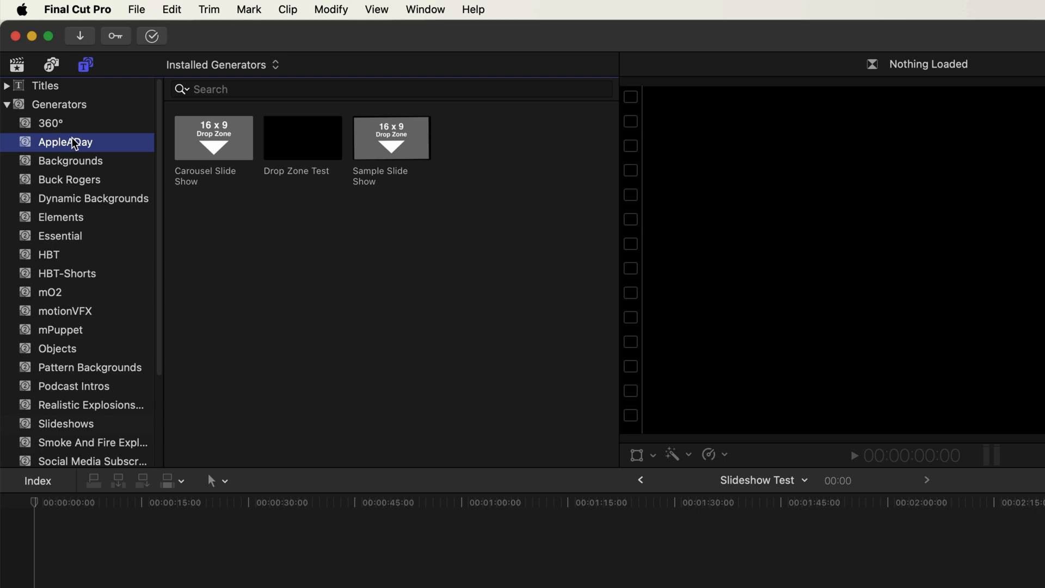
pyautogui.click(213, 138)
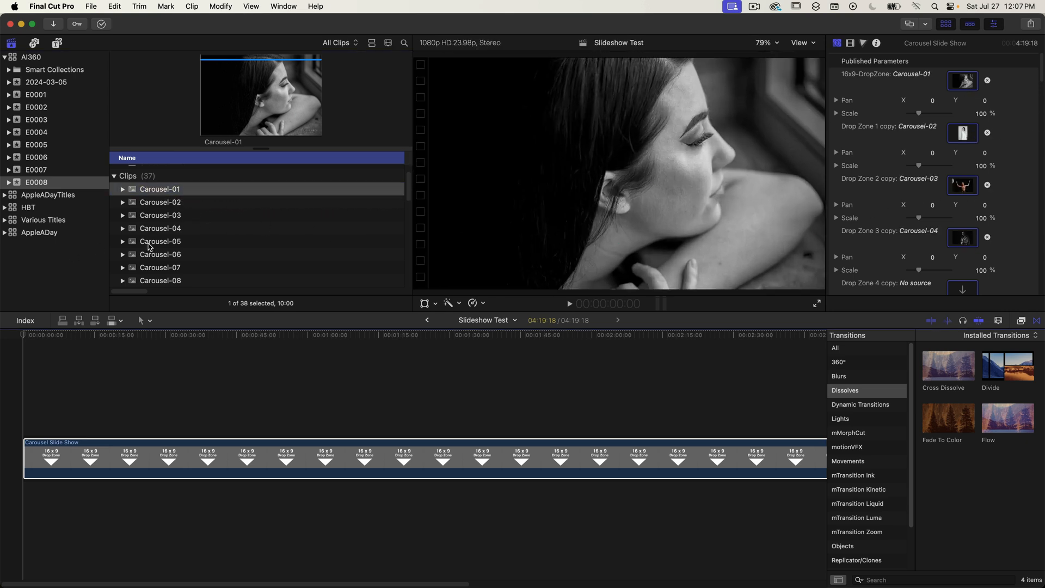
# Scroll through the Generator Inspector's drop zone wells, filling them up to Carousel-32 in Drop Zone 30.
pyautogui.scroll(-3)
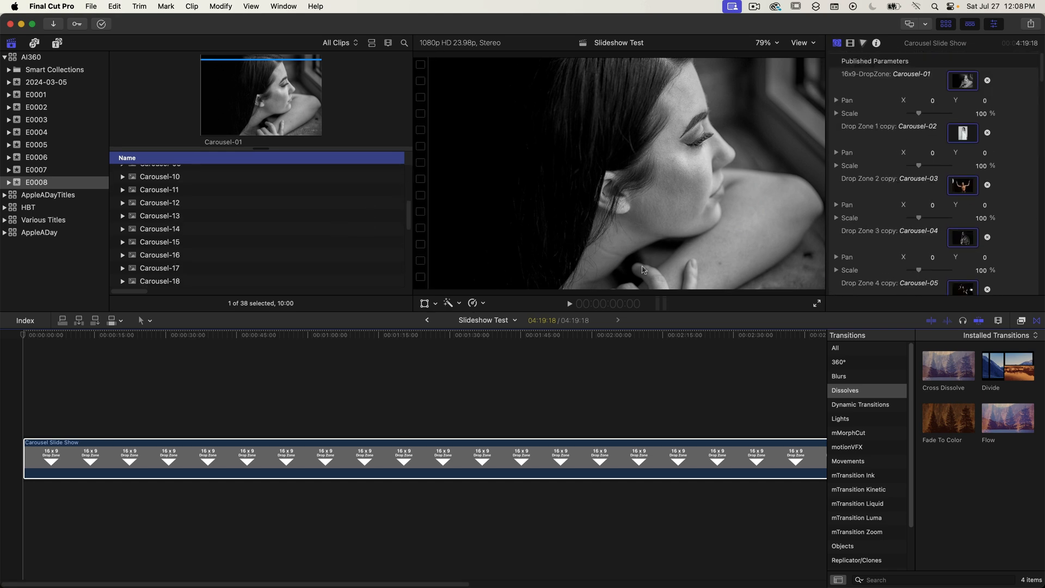
pyautogui.scroll(-3)
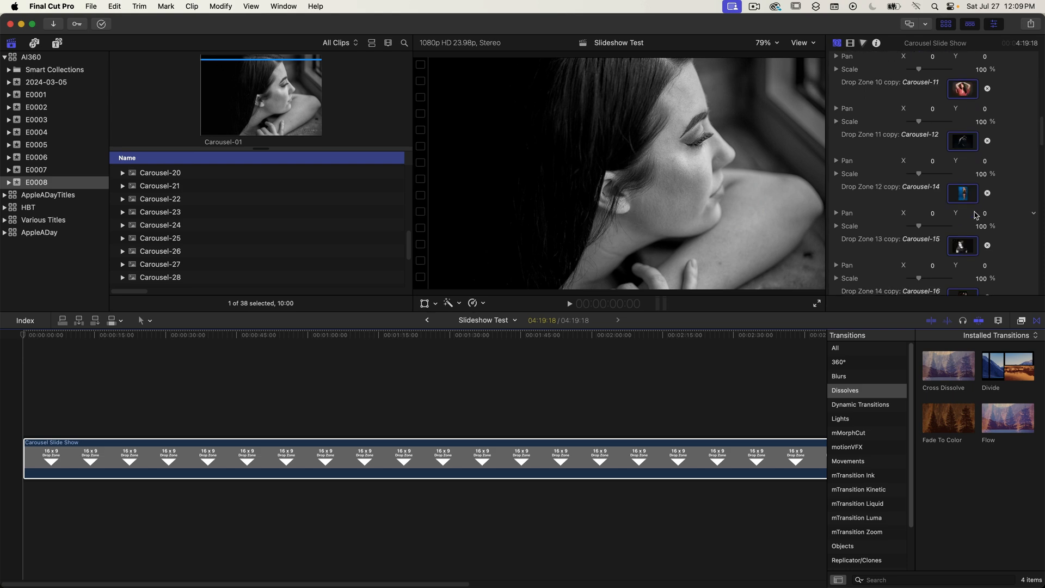
pyautogui.scroll(3)
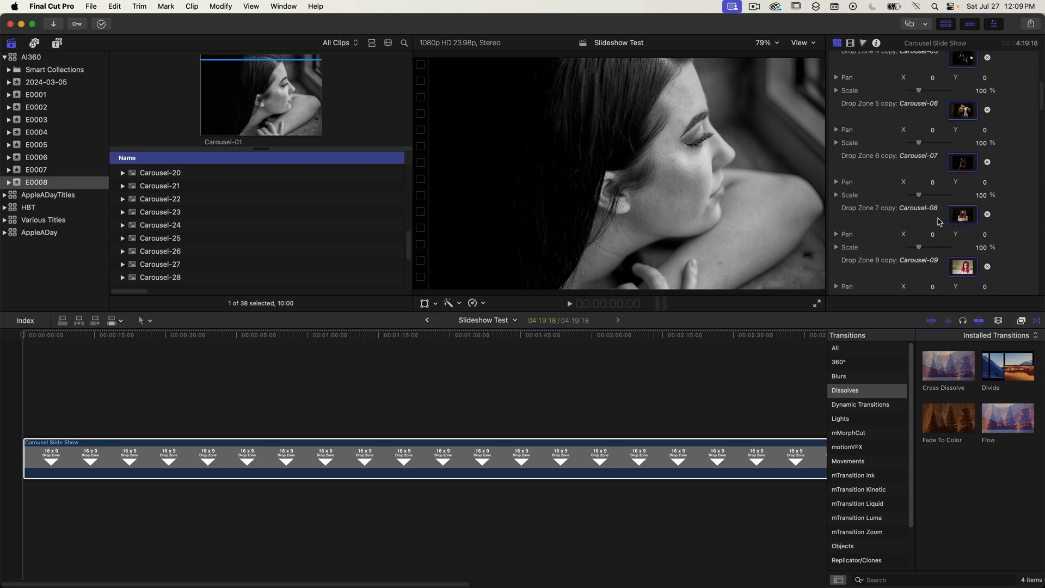
pyautogui.scroll(-3)
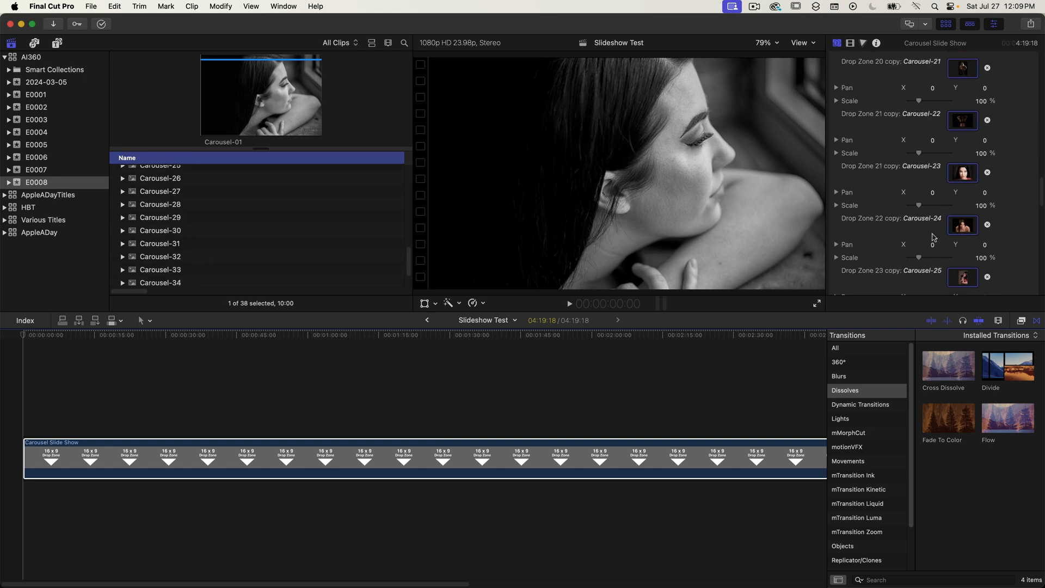
pyautogui.scroll(-3)
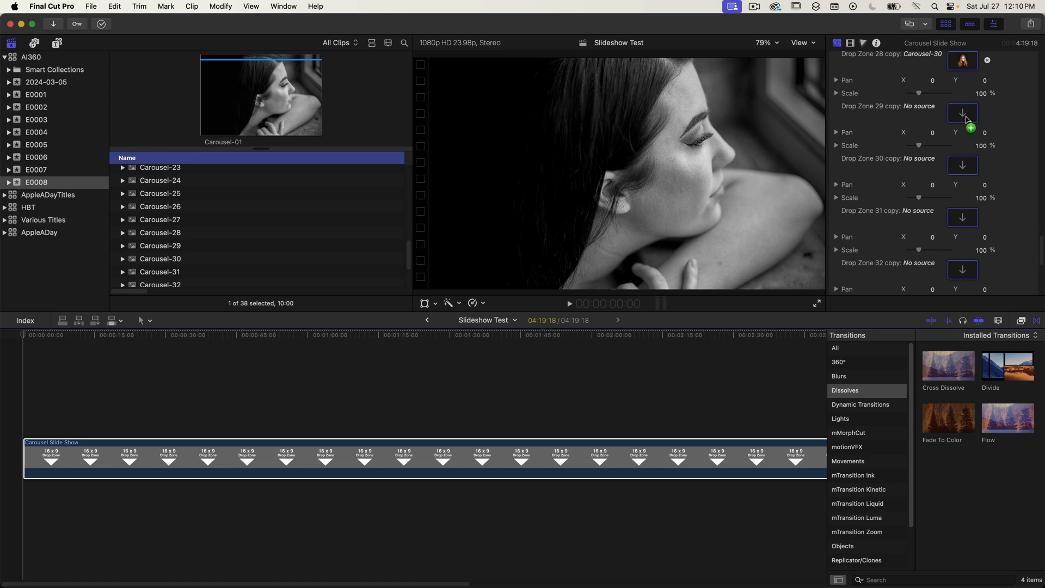
pyautogui.scroll(-3)
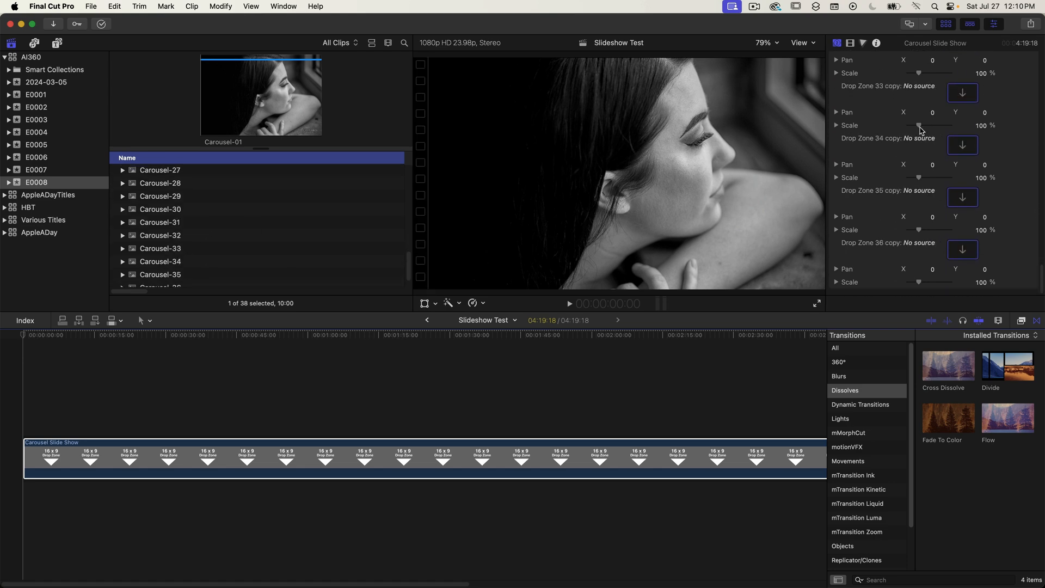
pyautogui.scroll(3)
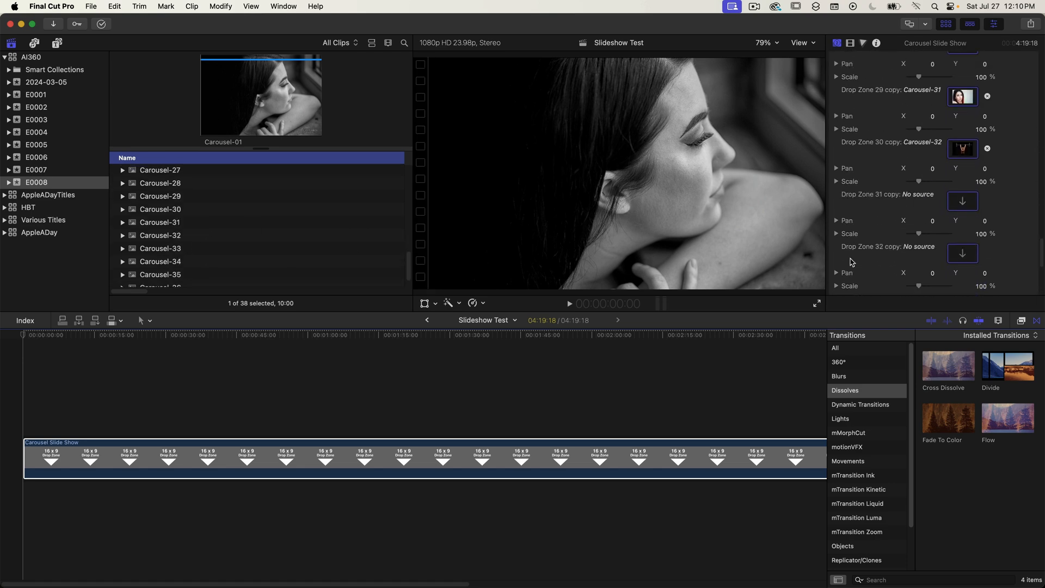
pyautogui.scroll(-3)
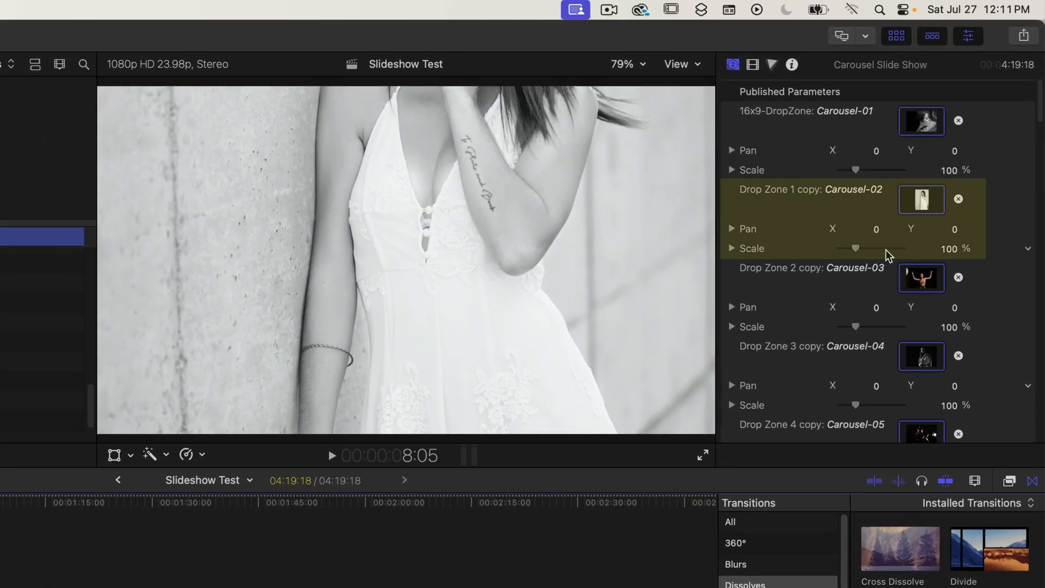
pyautogui.moveTo(949, 253)
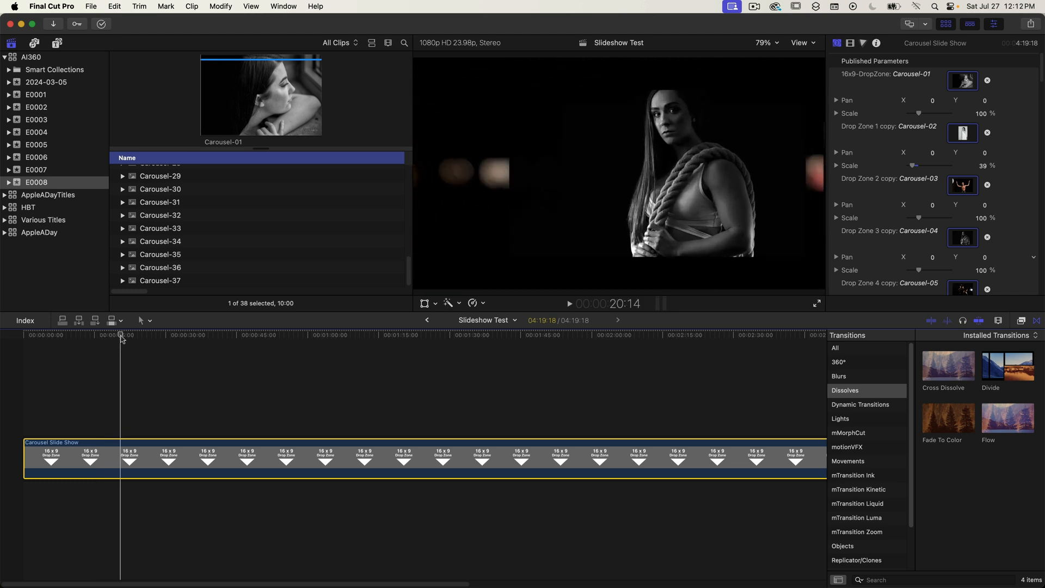
# Play back the slideshow from about twenty seconds in.
pyautogui.click(569, 303)
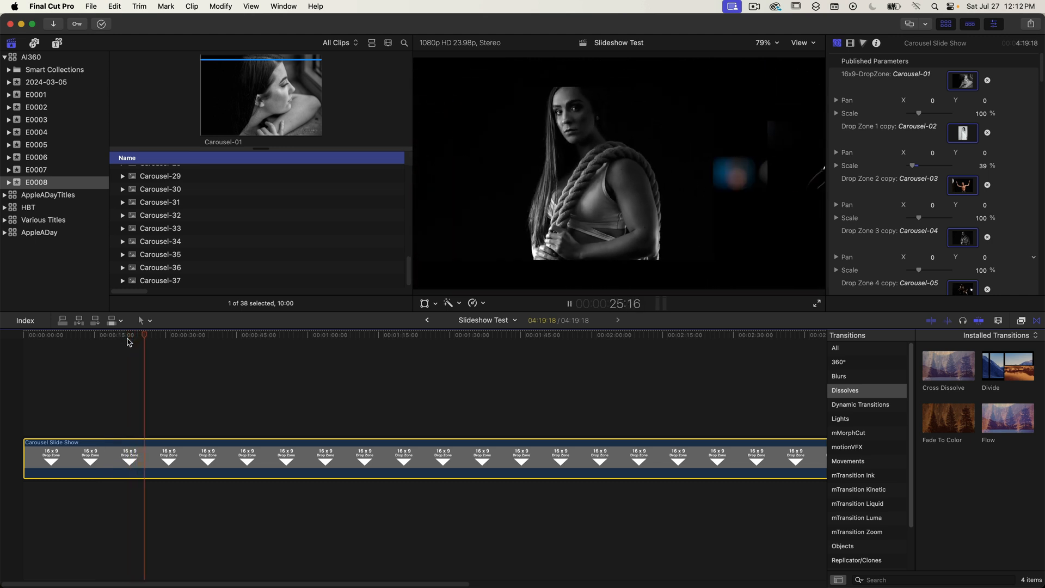